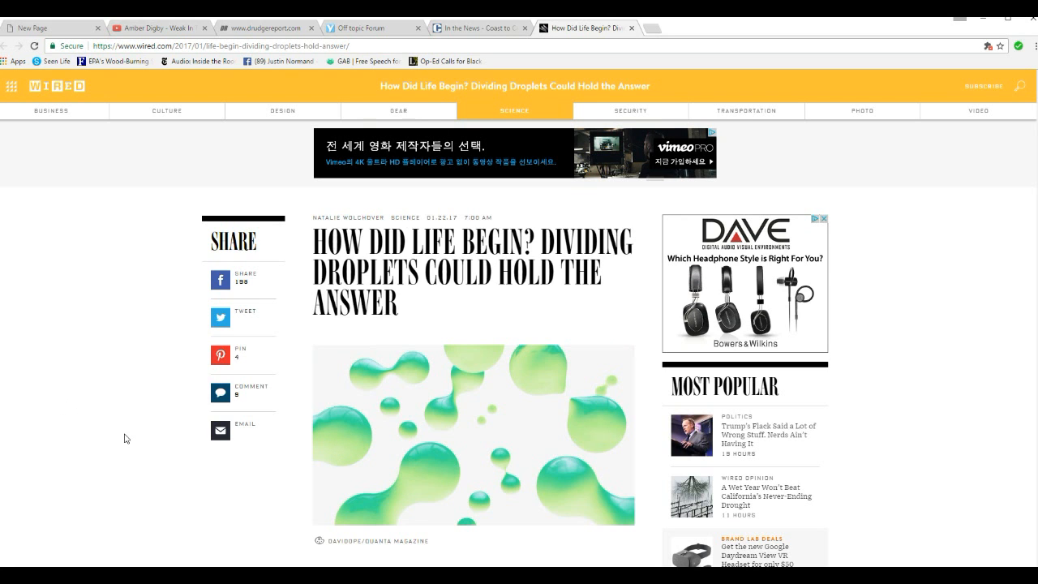
Step: Scroll past the banner ad to the headline, droplet image and opening paragraph
scroll("down", 3)
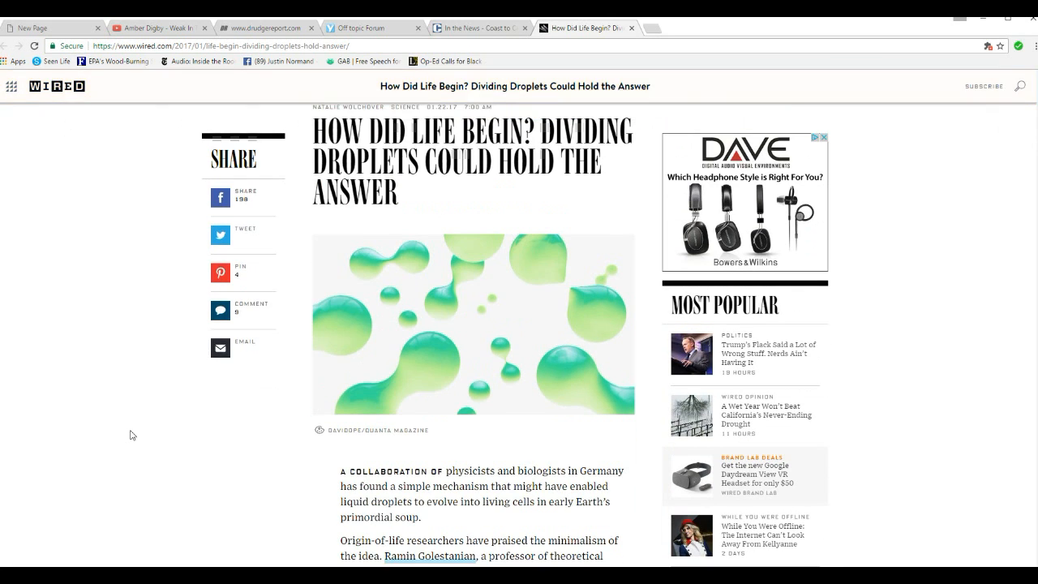
scroll("down", 3)
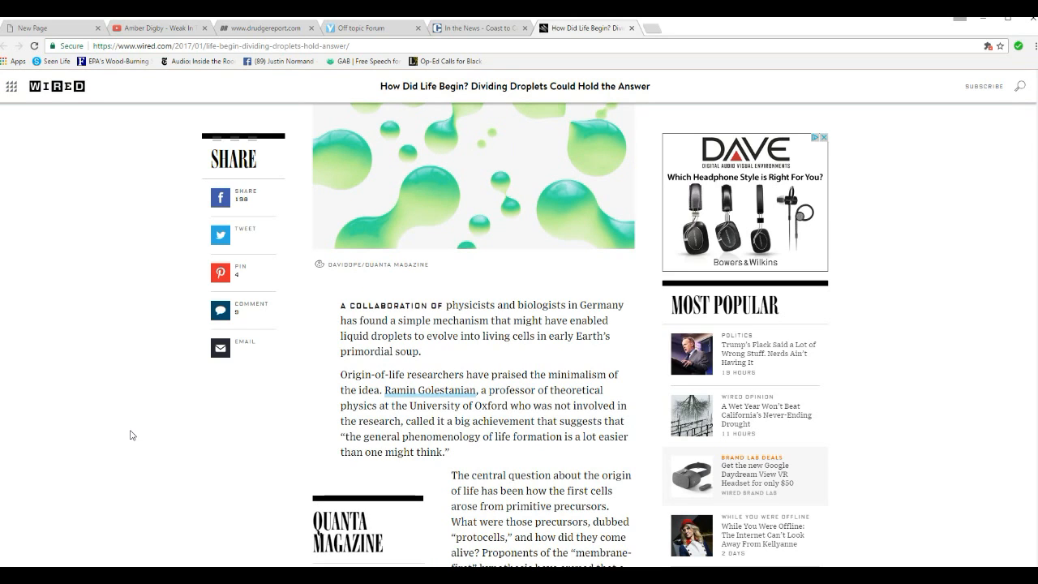
mouse_move(147, 416)
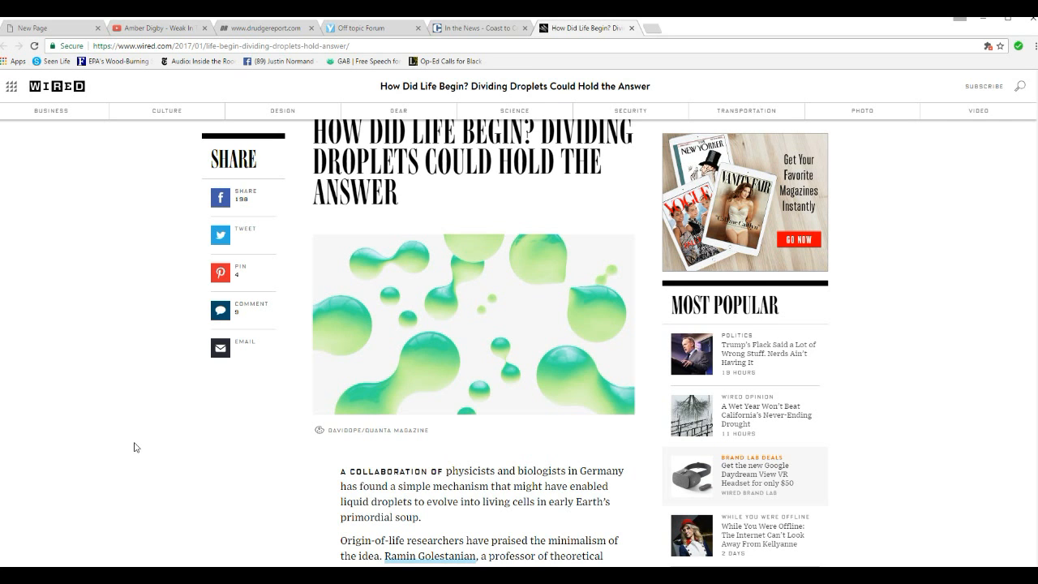
Step: Scroll down to the Golestanian quote and the protocells origin-of-life paragraph
scroll("down", 3)
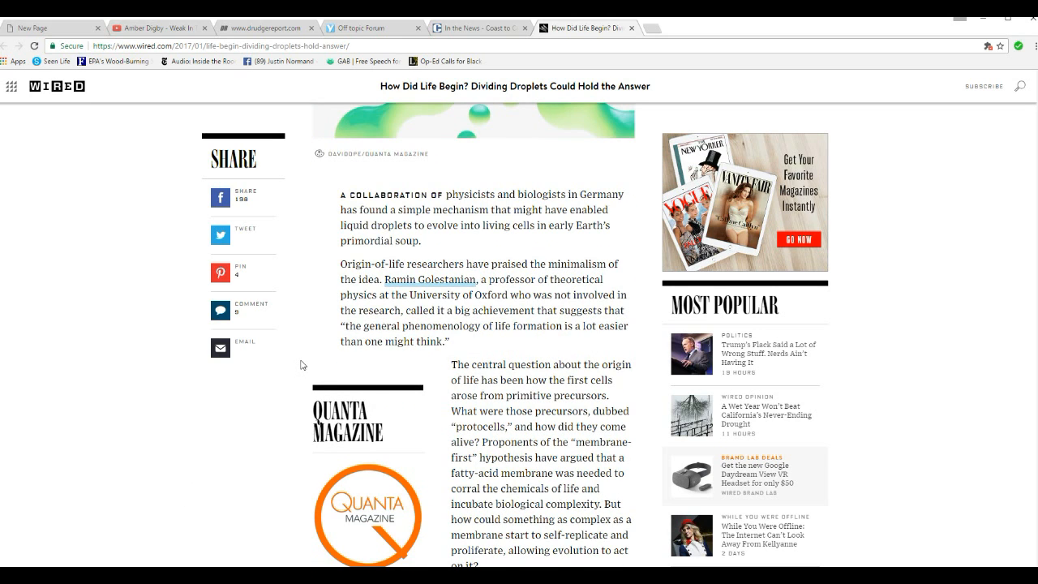
mouse_move(389, 384)
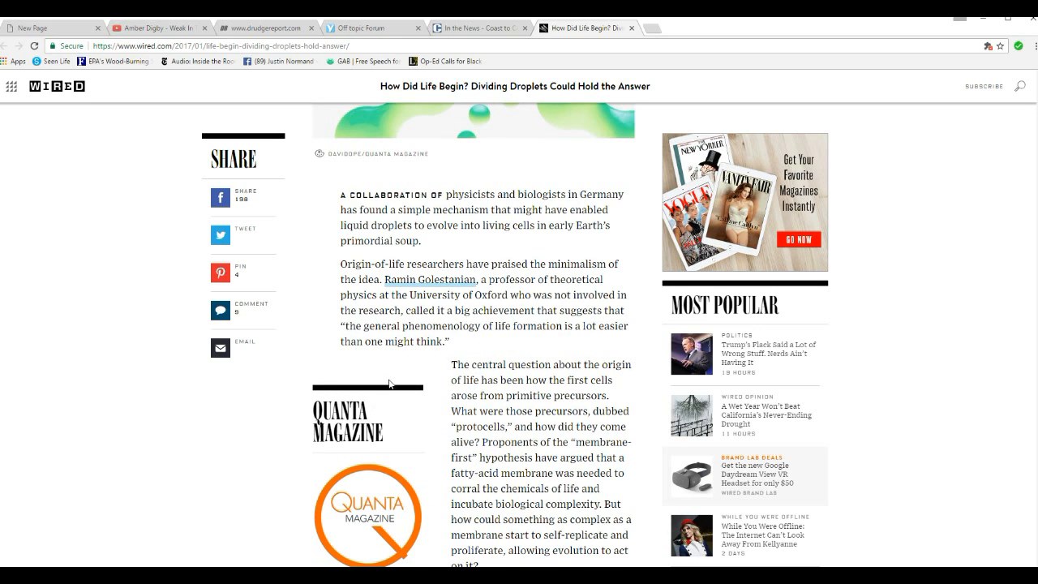
mouse_move(323, 329)
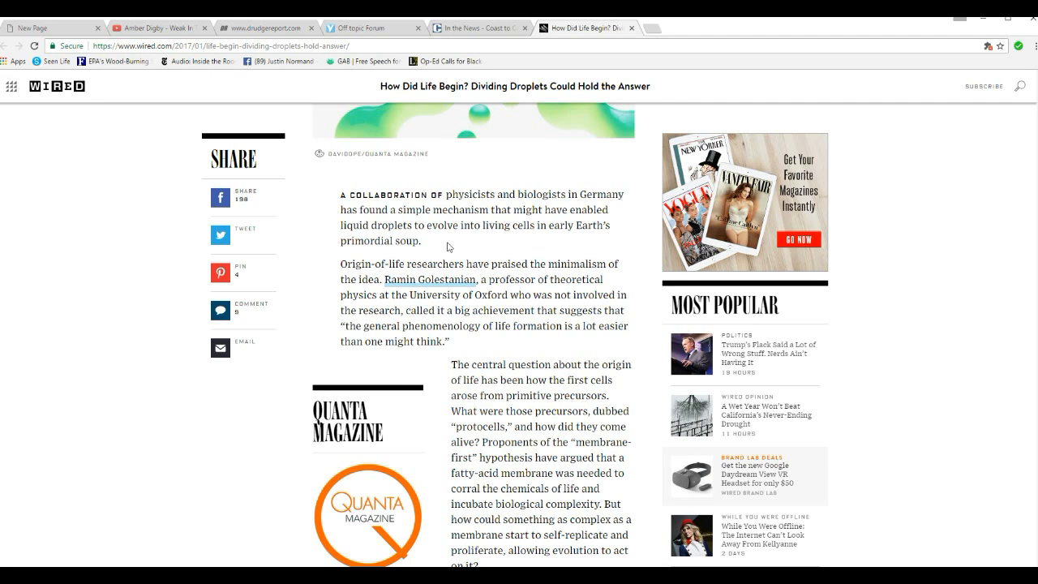
mouse_move(464, 250)
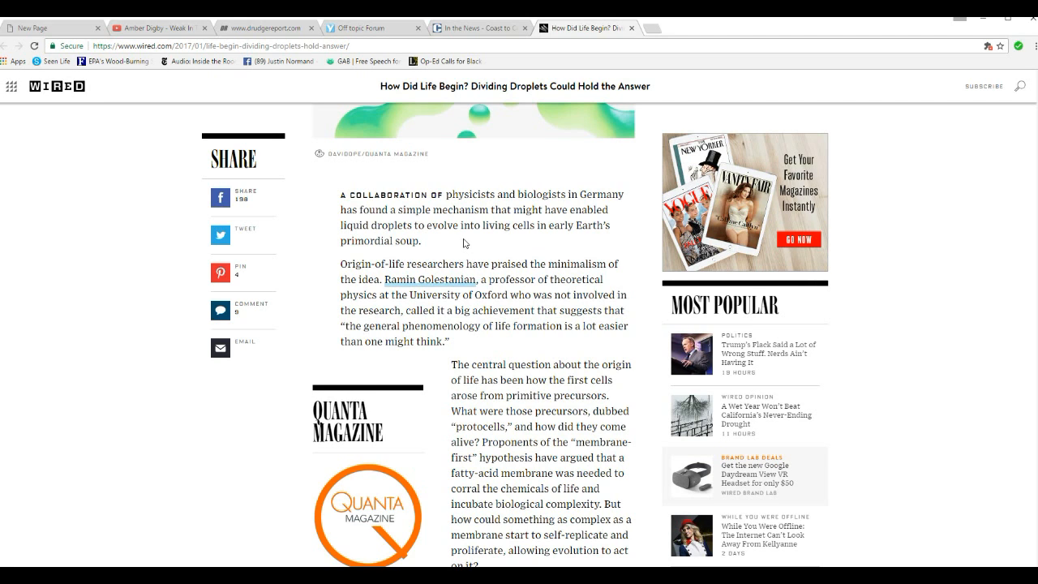
mouse_move(364, 262)
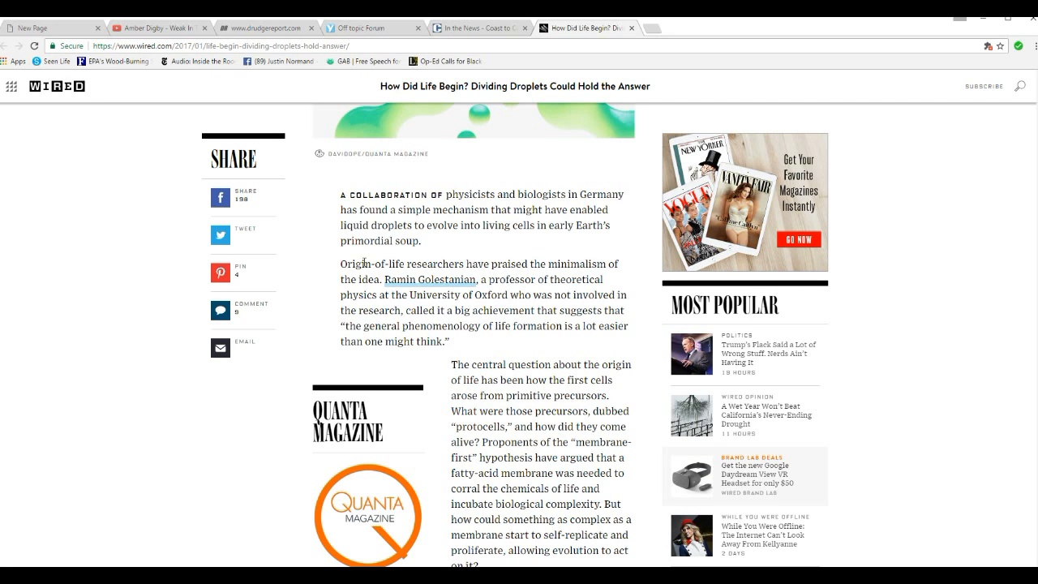
mouse_move(308, 301)
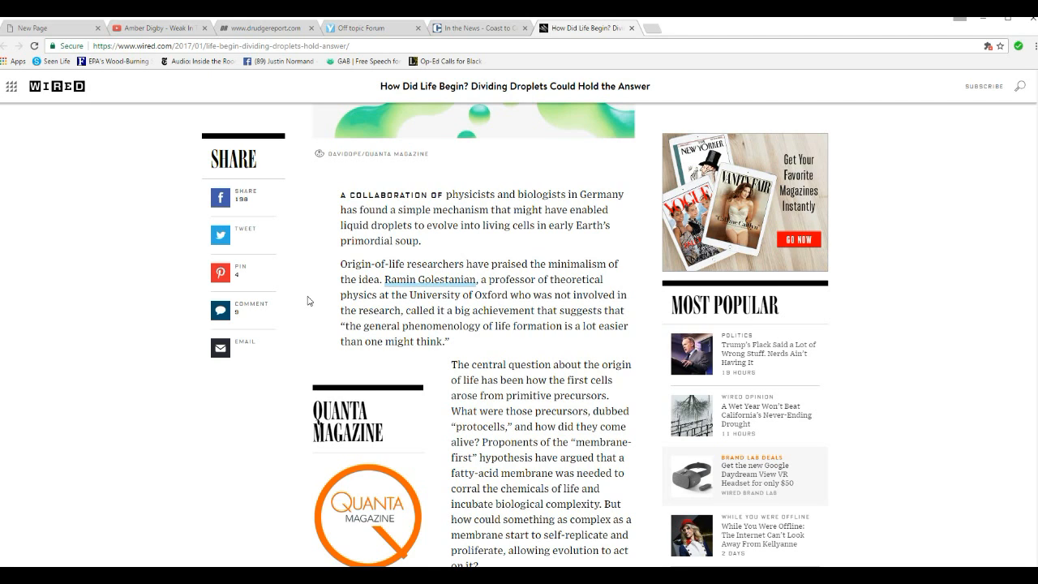
mouse_move(320, 323)
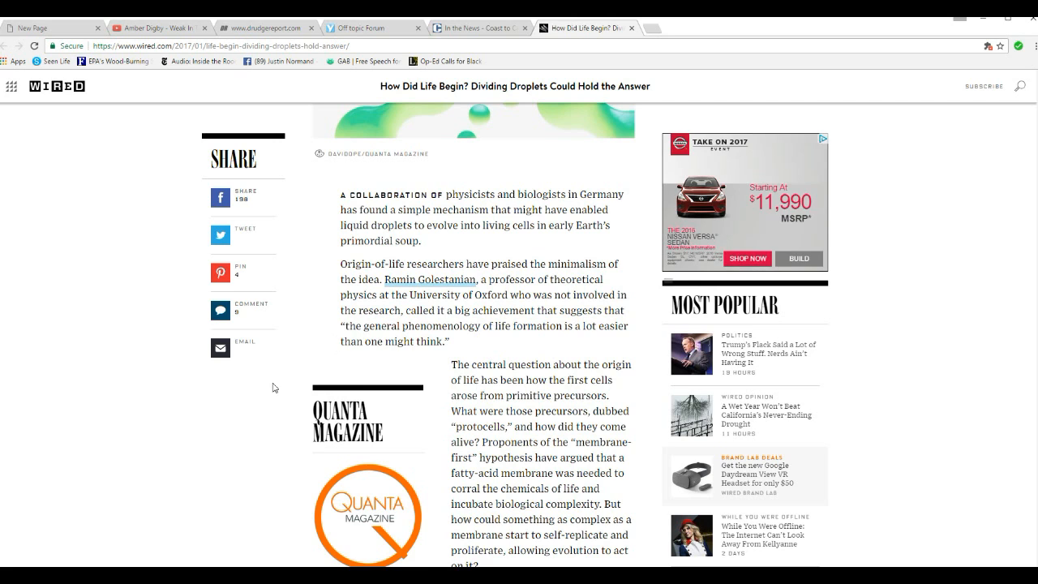
mouse_move(314, 372)
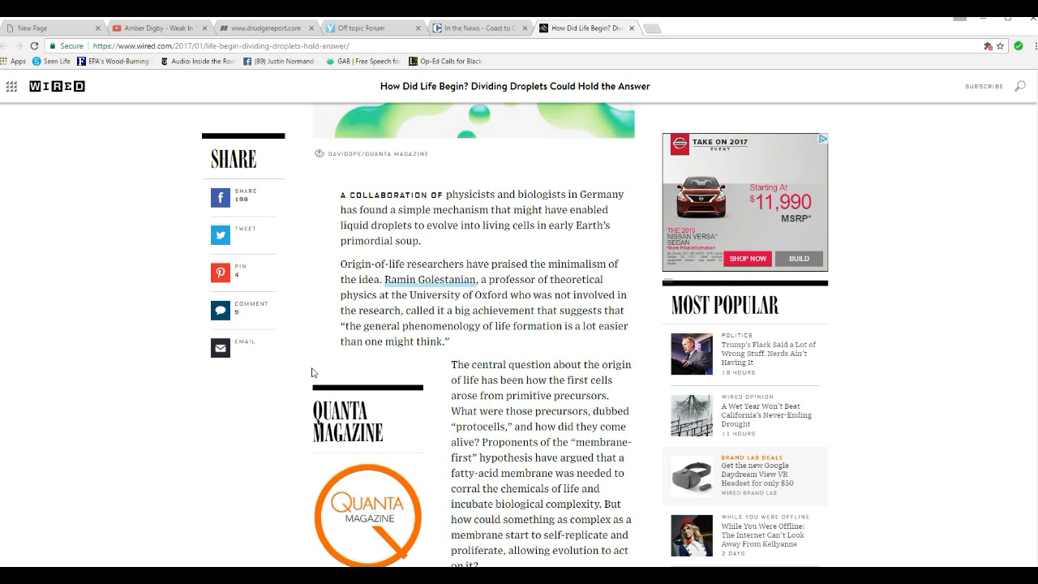
mouse_move(300, 362)
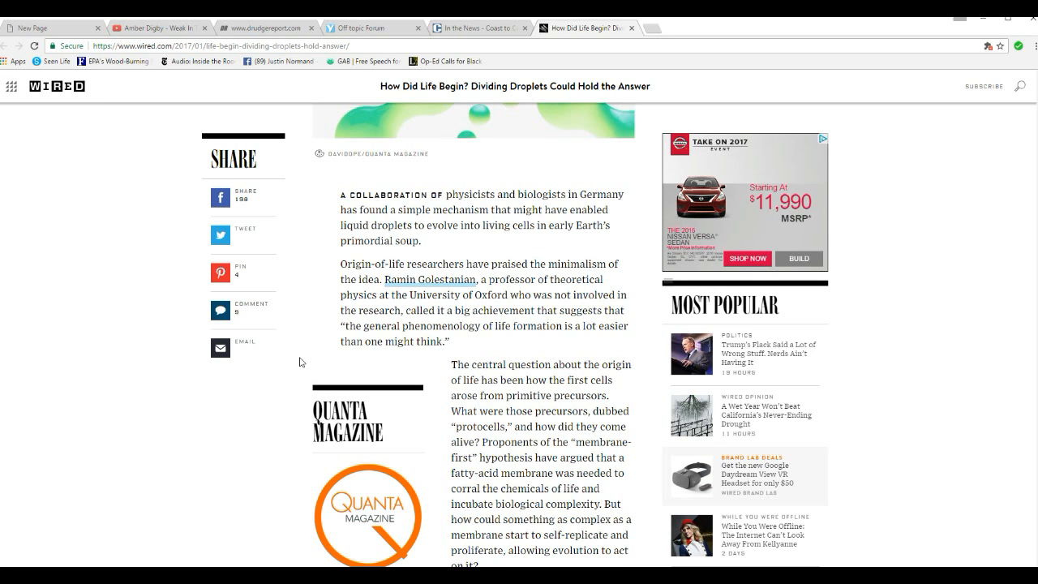
scroll("down", 3)
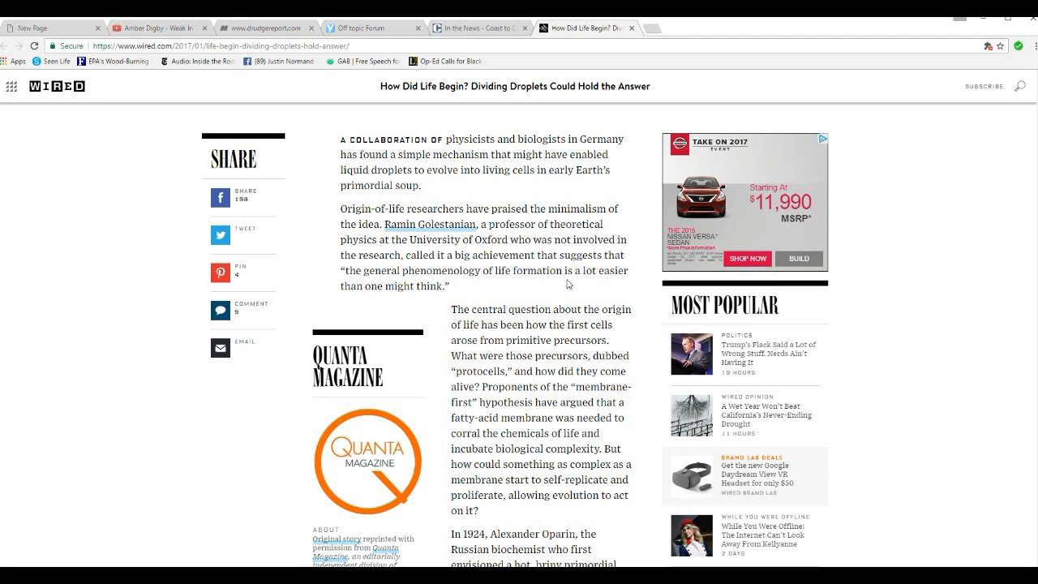
mouse_move(510, 284)
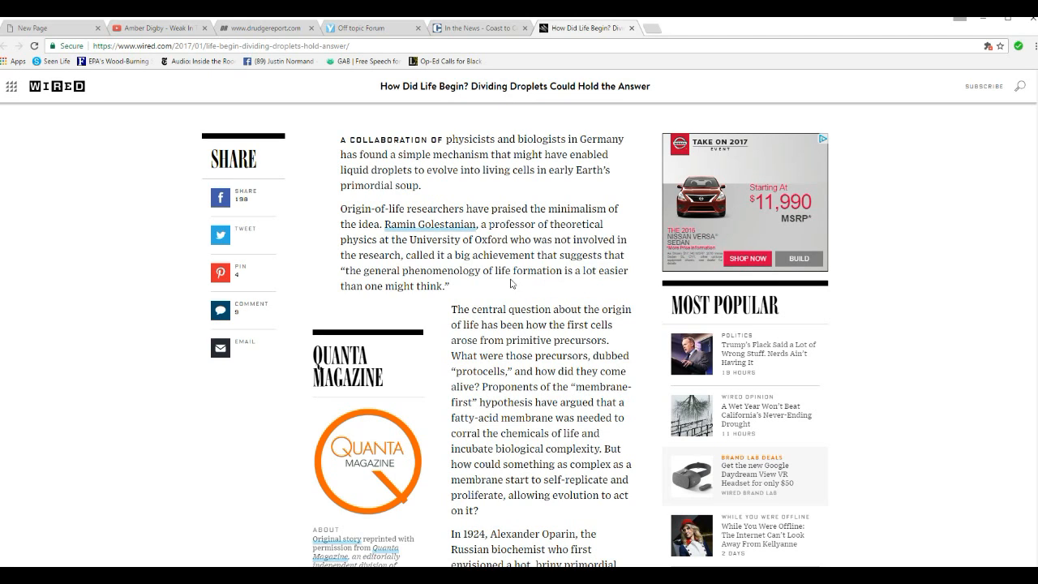
mouse_move(518, 283)
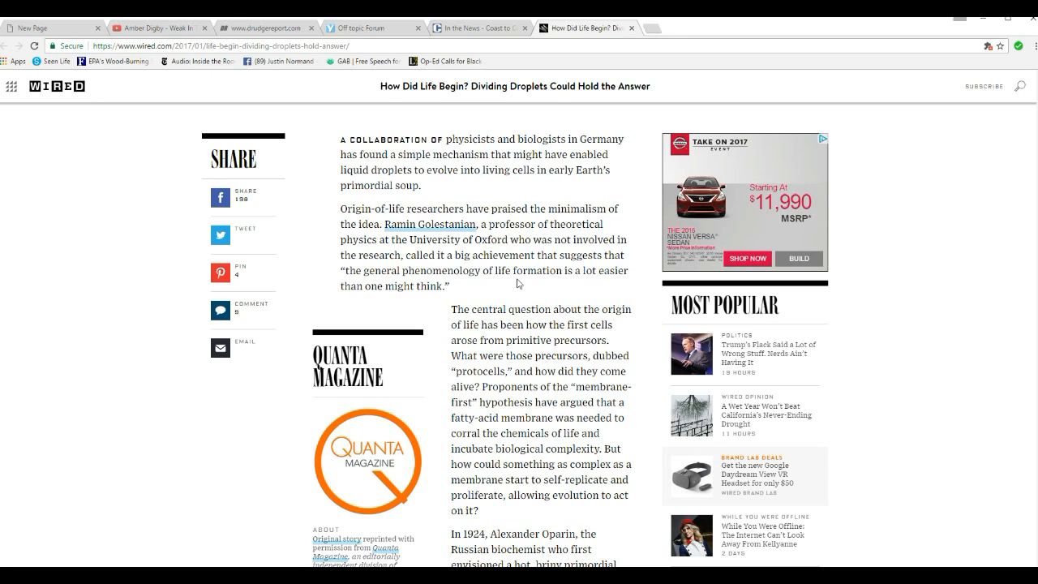
mouse_move(494, 282)
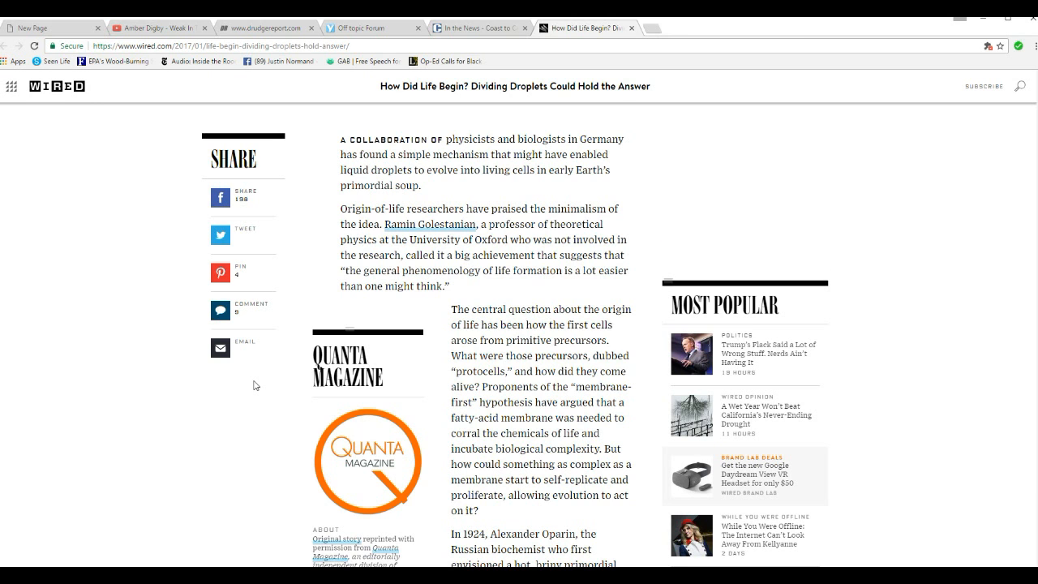
Step: Scroll down to show Oparin's full 1924 primordial soup droplet paragraph
scroll("down", 3)
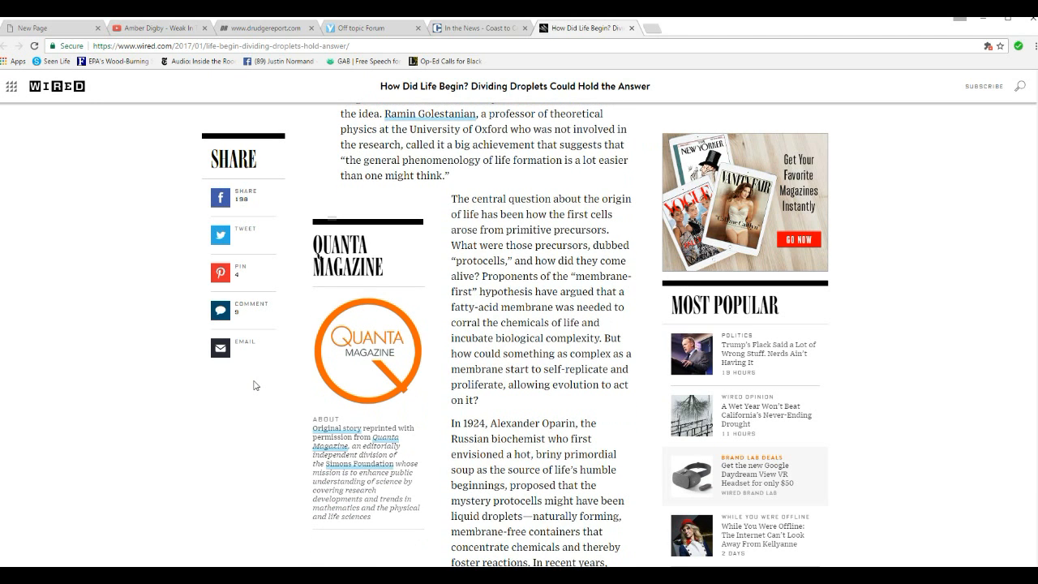
mouse_move(560, 306)
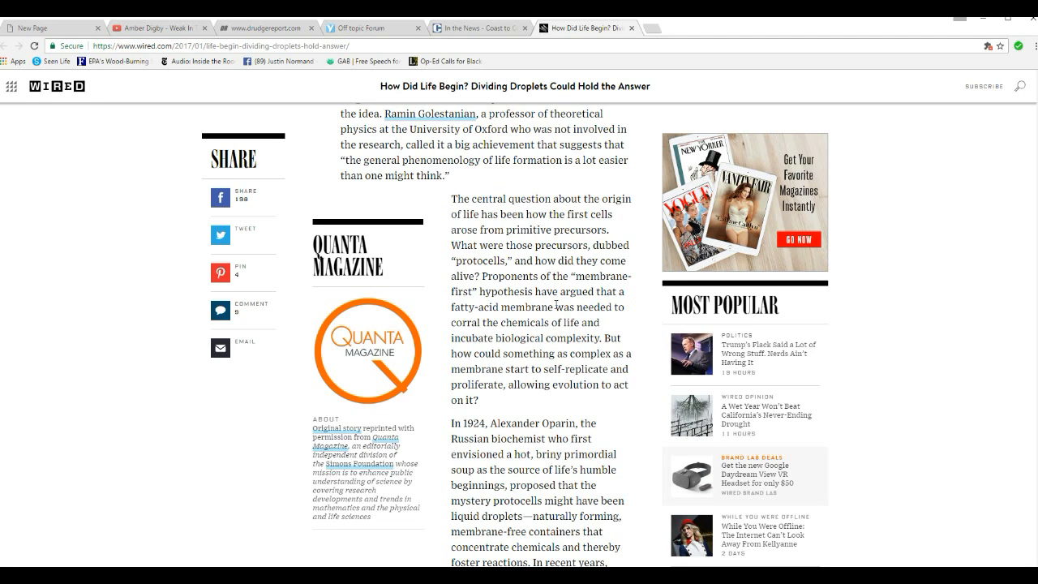
mouse_move(552, 403)
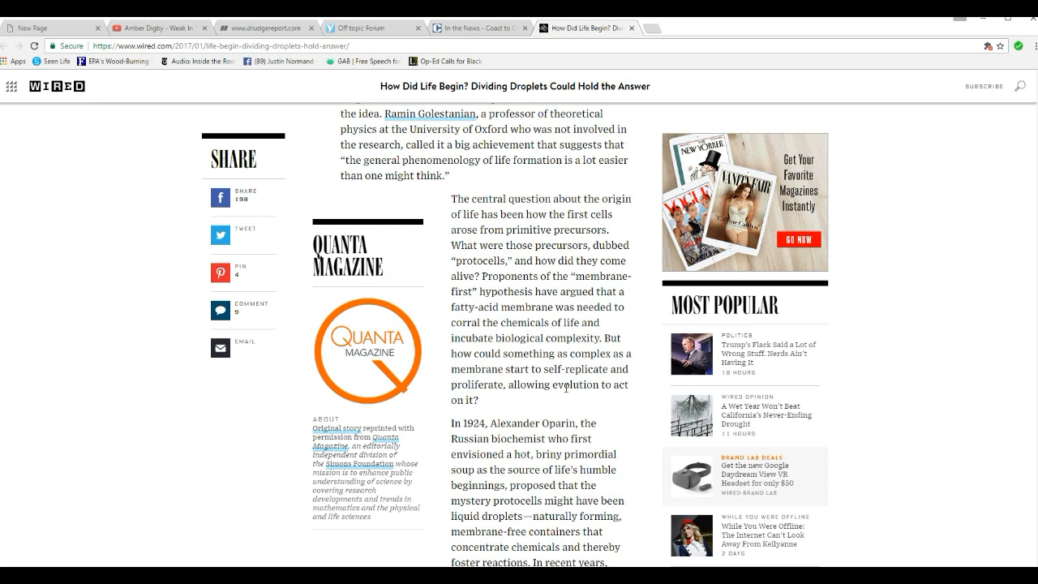
mouse_move(573, 400)
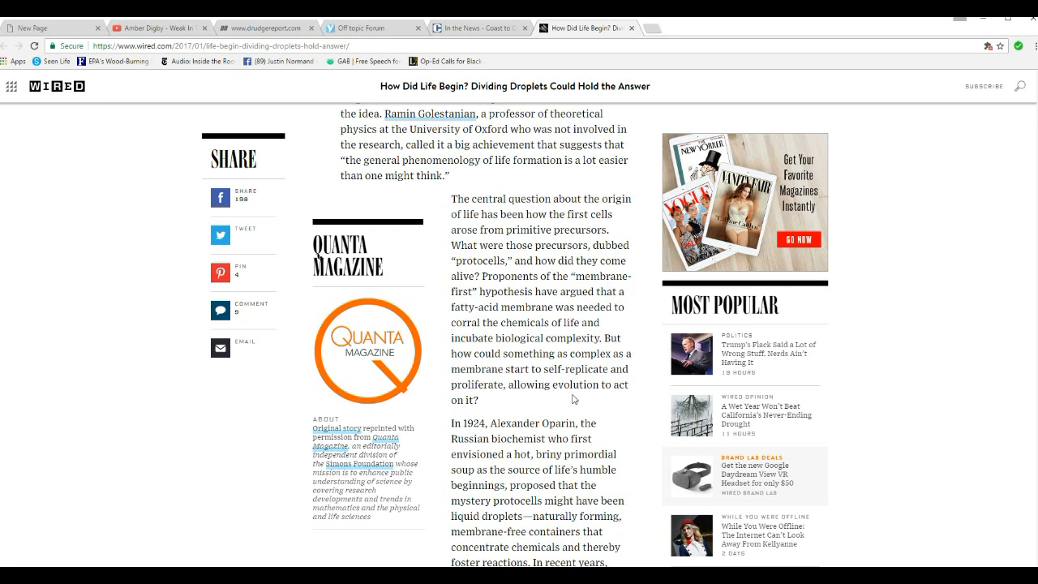
mouse_move(533, 392)
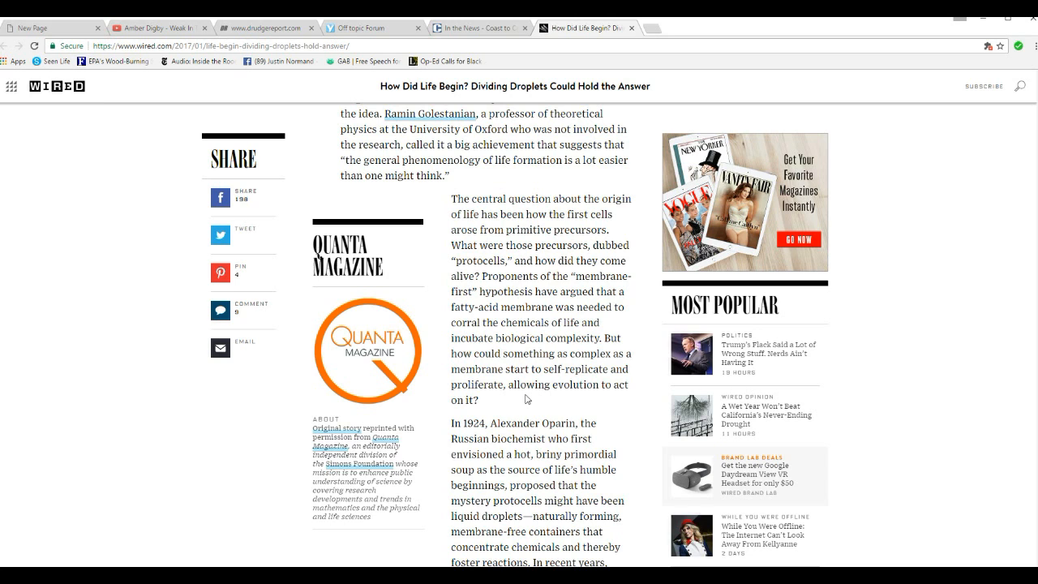
scroll("down", 3)
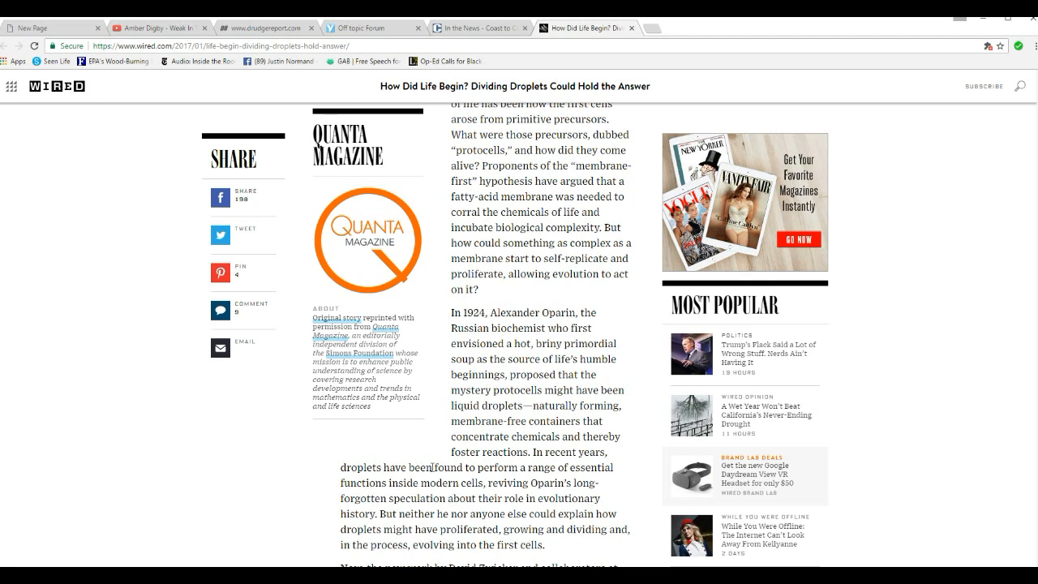
mouse_move(434, 438)
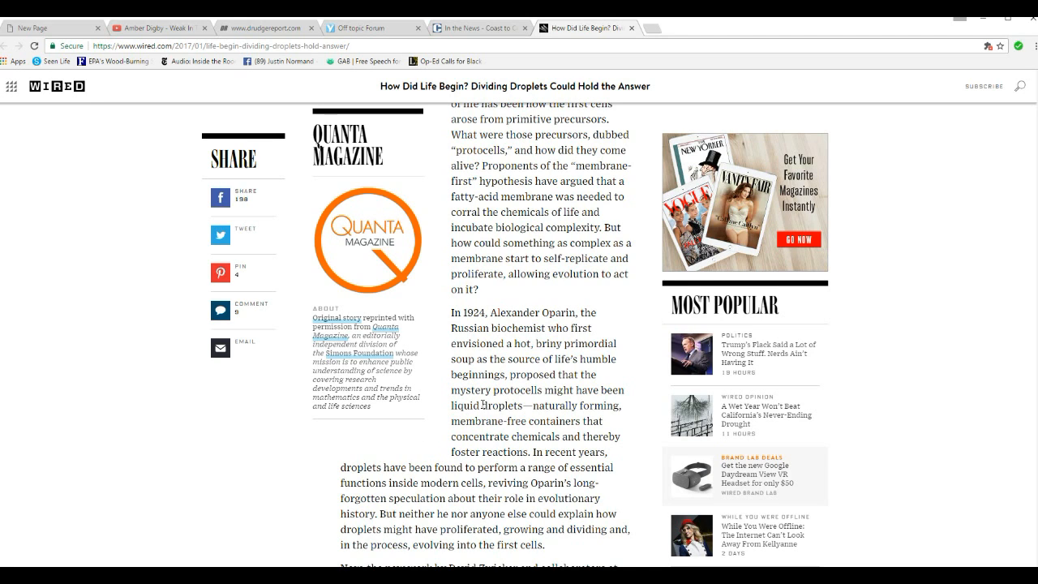
mouse_move(436, 422)
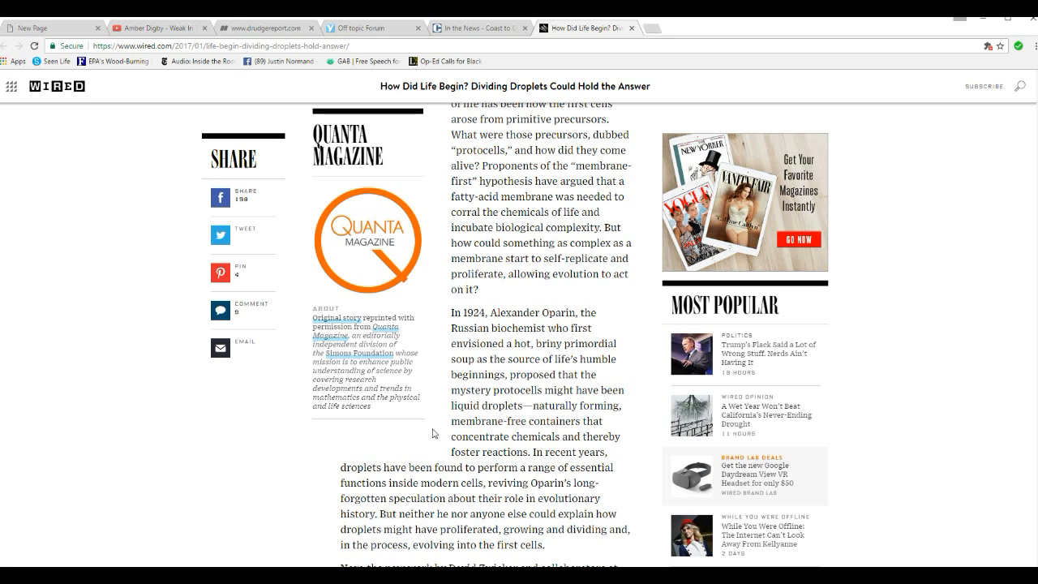
mouse_move(430, 401)
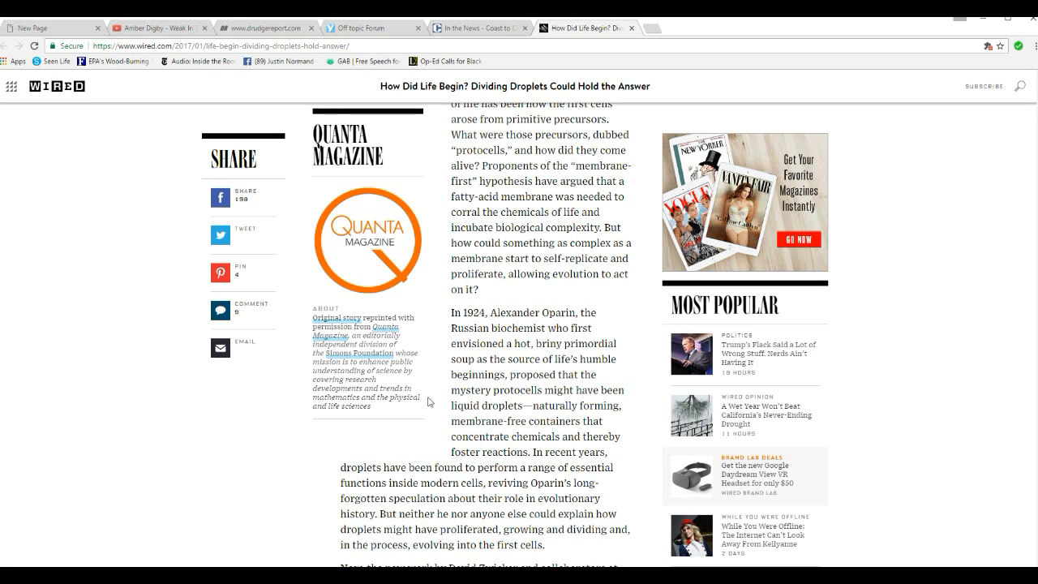
mouse_move(601, 338)
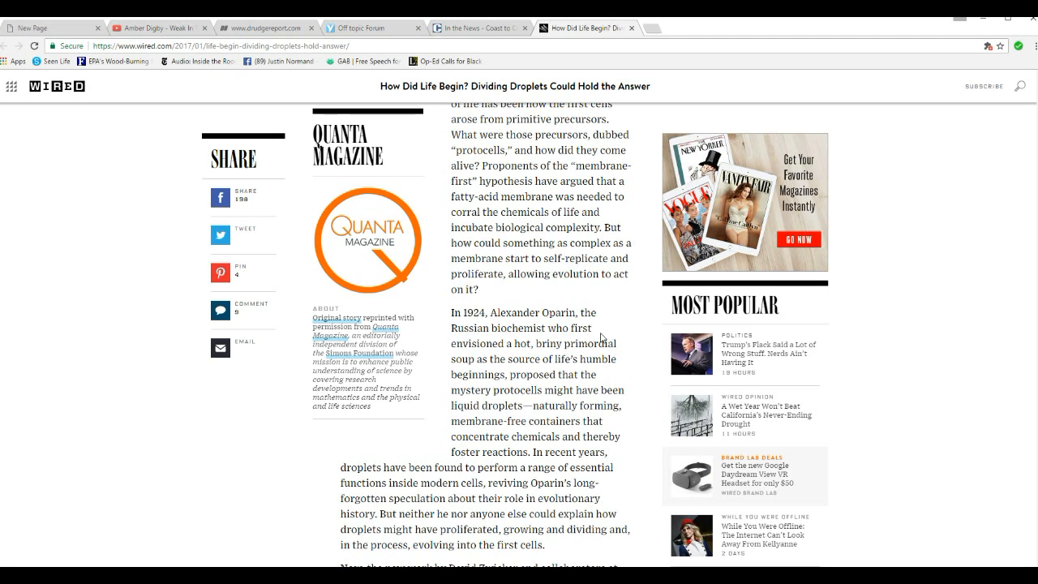
mouse_move(606, 324)
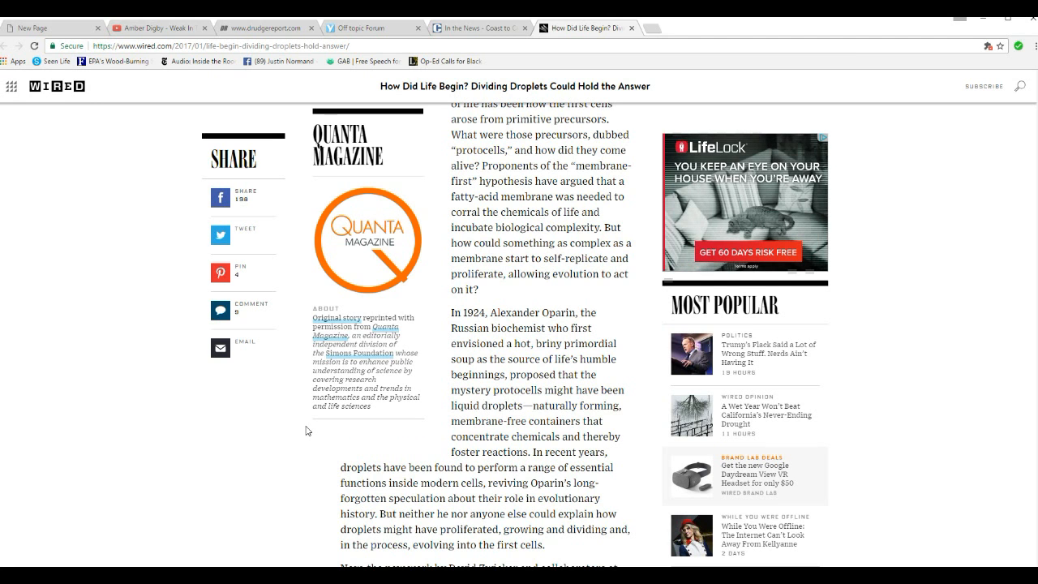
Step: Scroll to Zwicker's chemically active droplets paragraph and Jülicher's nonliving soup quote
scroll("down", 3)
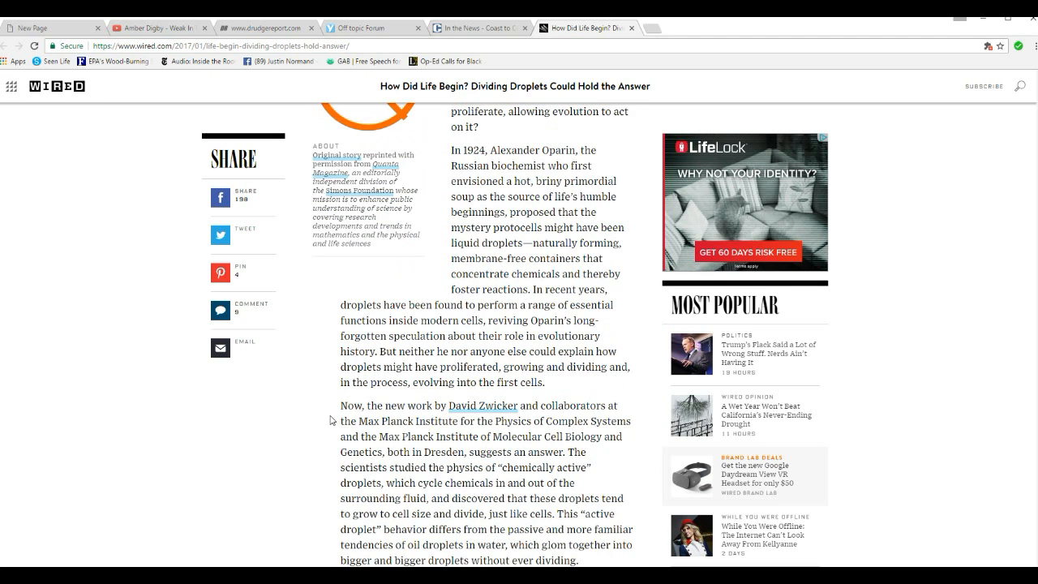
scroll("down", 3)
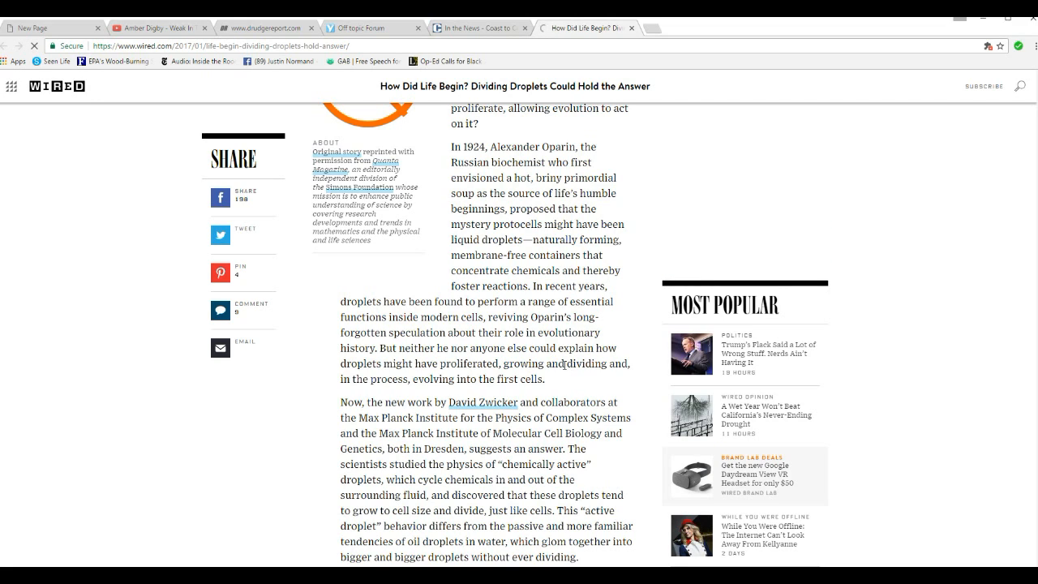
mouse_move(559, 381)
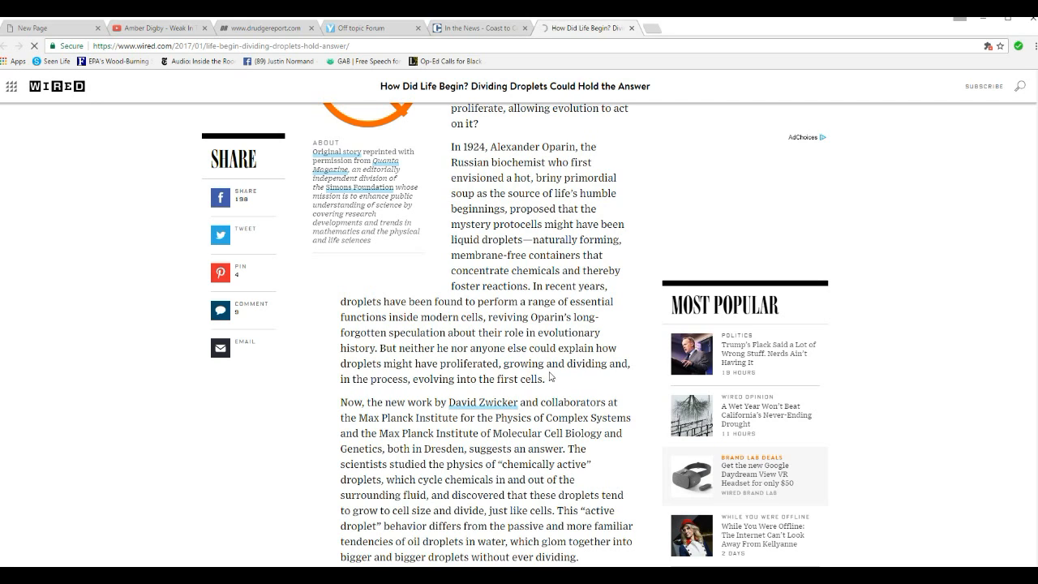
mouse_move(560, 369)
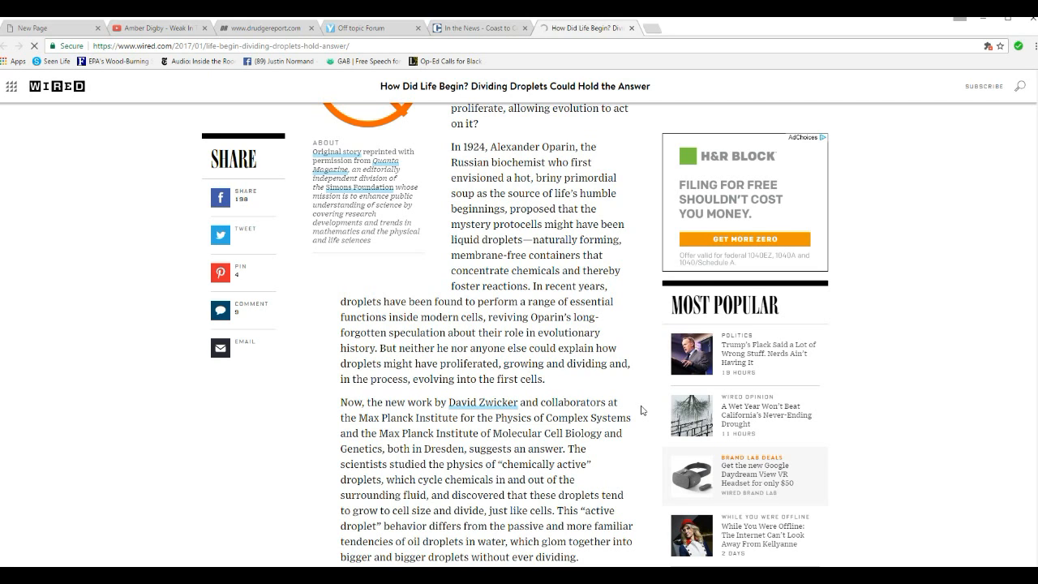
mouse_move(574, 377)
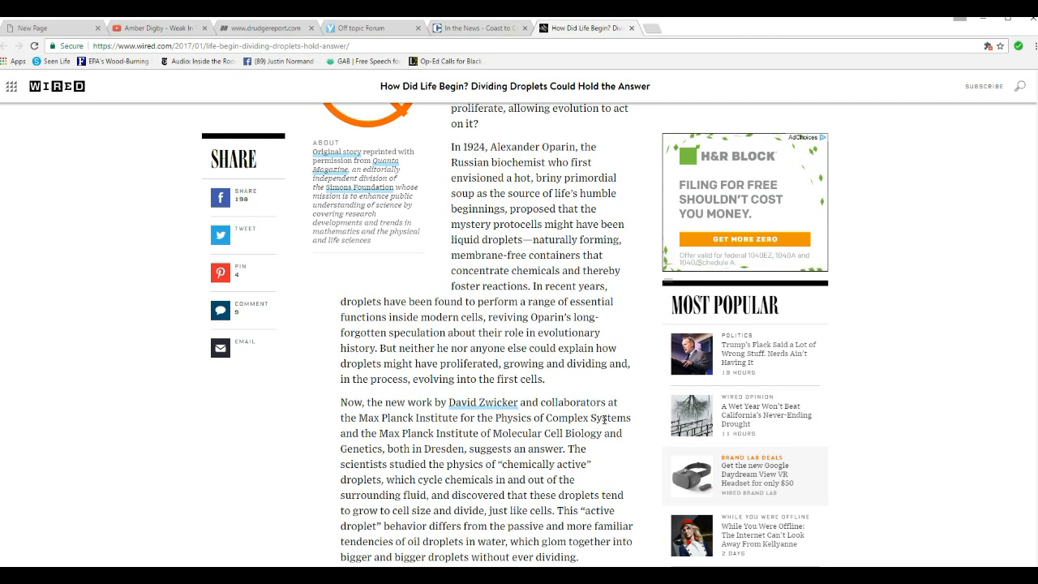
scroll("down", 3)
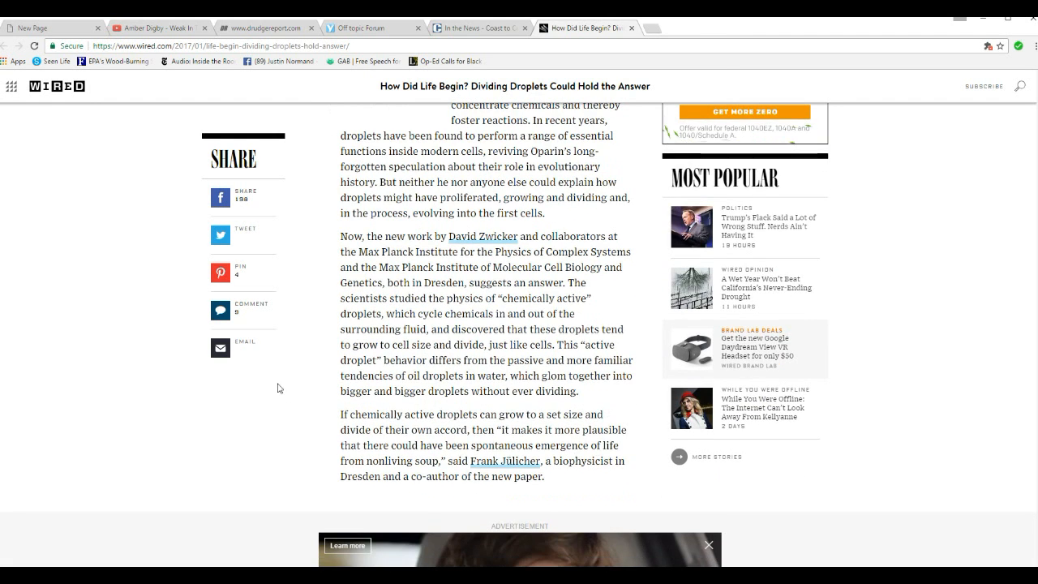
mouse_move(286, 388)
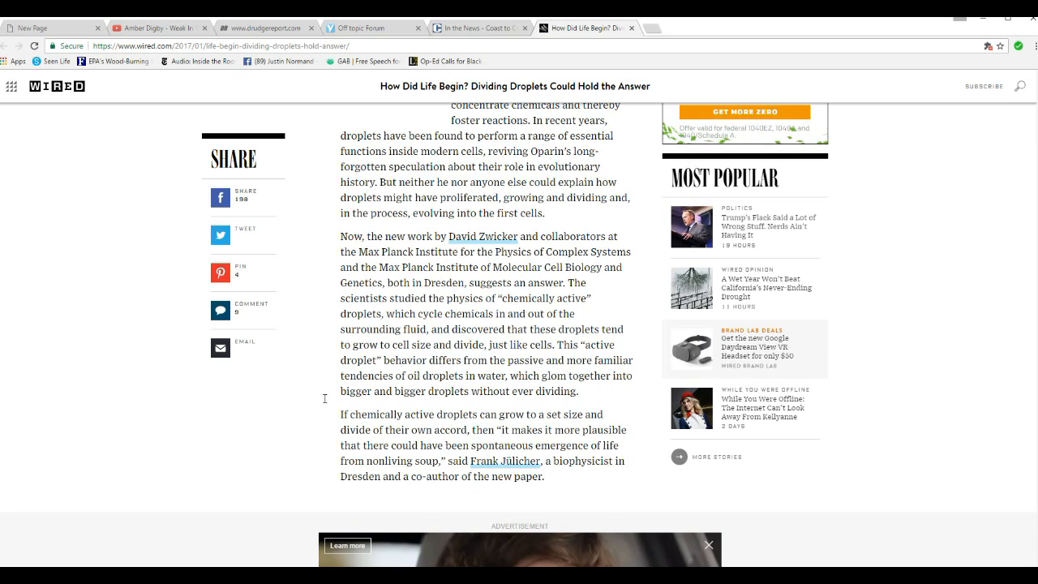
mouse_move(435, 255)
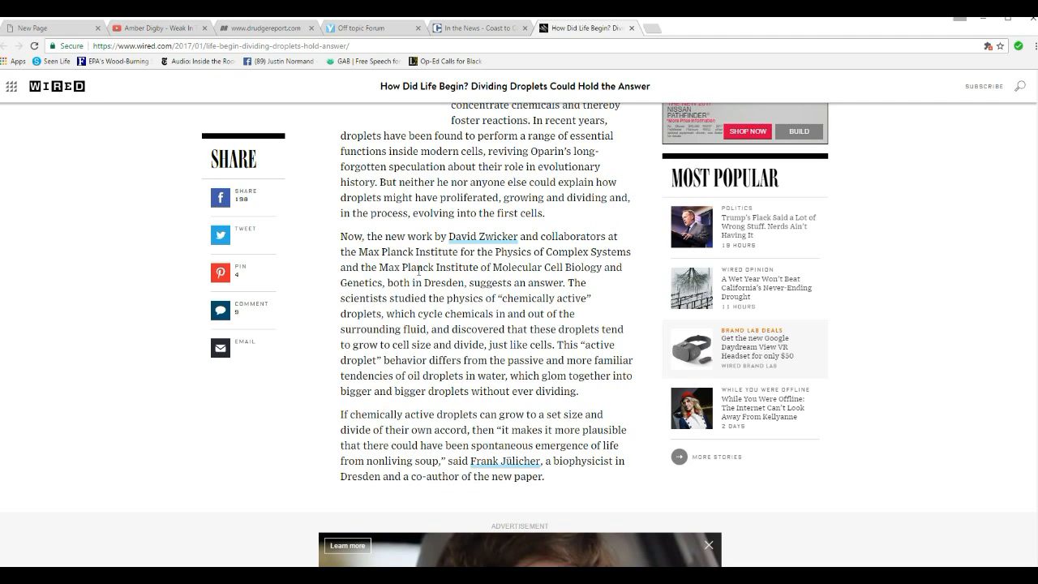
mouse_move(461, 296)
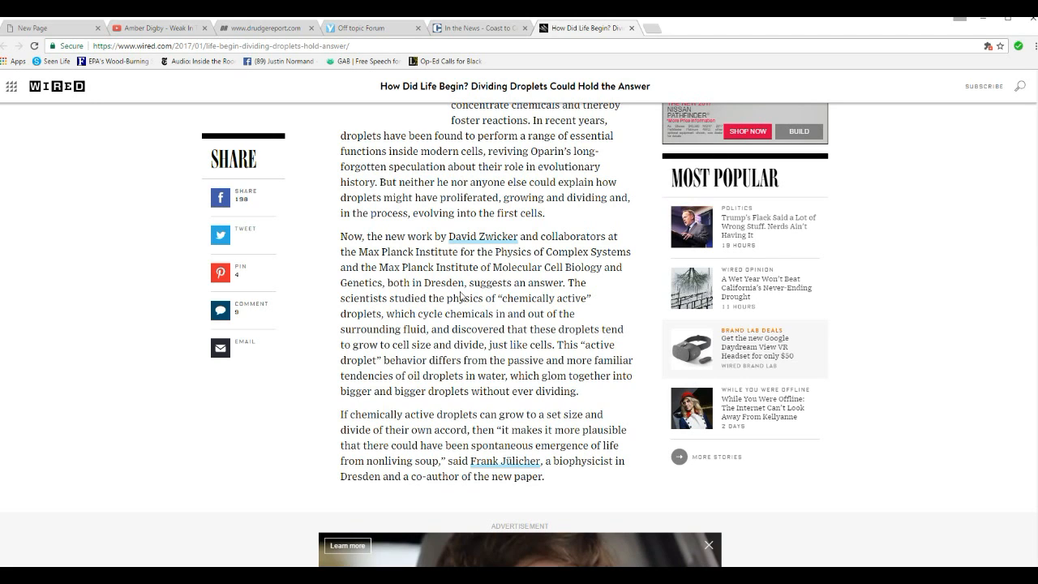
mouse_move(318, 324)
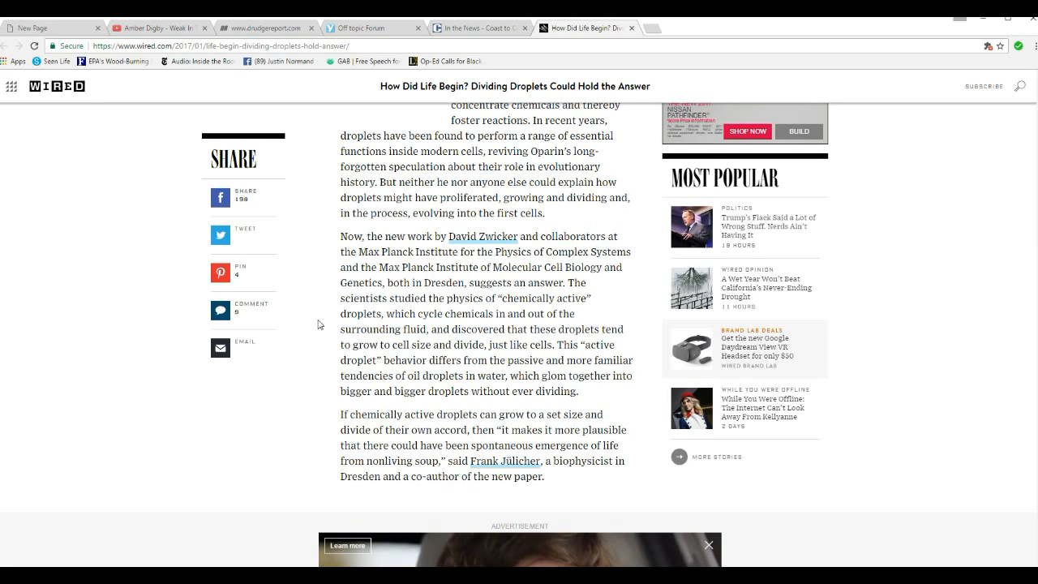
mouse_move(331, 312)
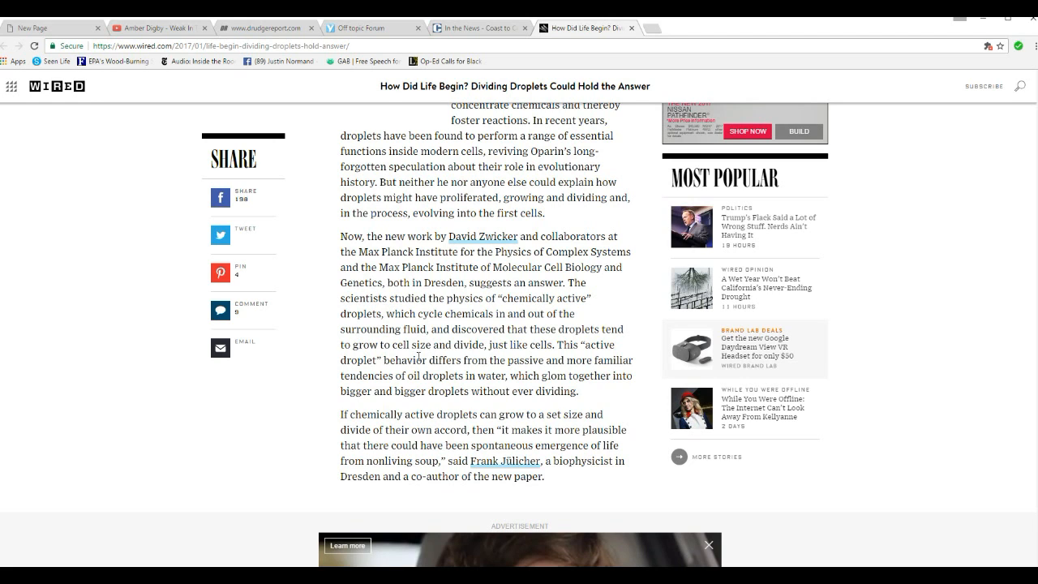
mouse_move(358, 294)
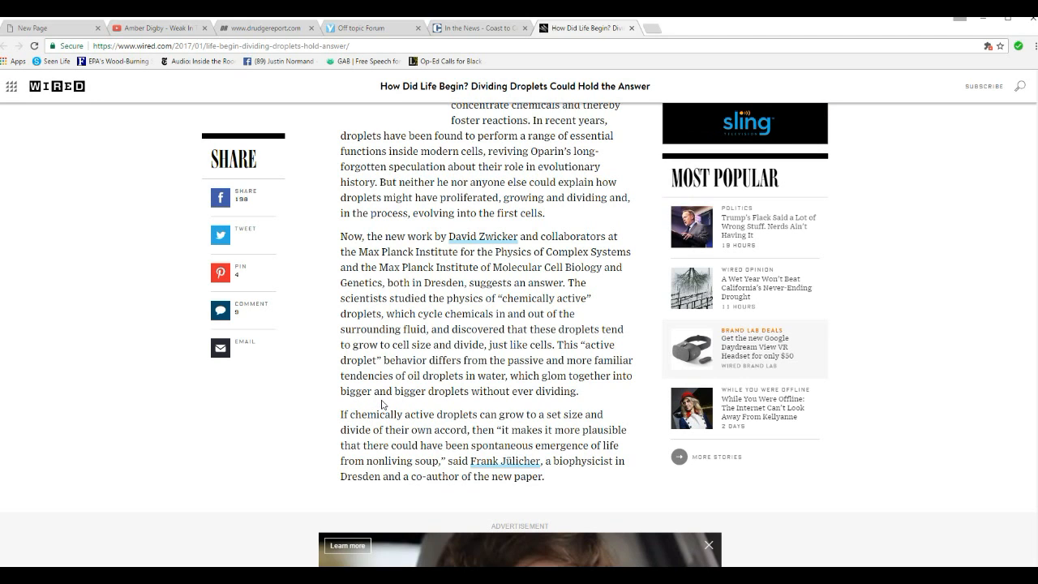
Step: Scroll past the advertisement to the 'The findings, reported in Nature Physics' paragraph
scroll("down", 3)
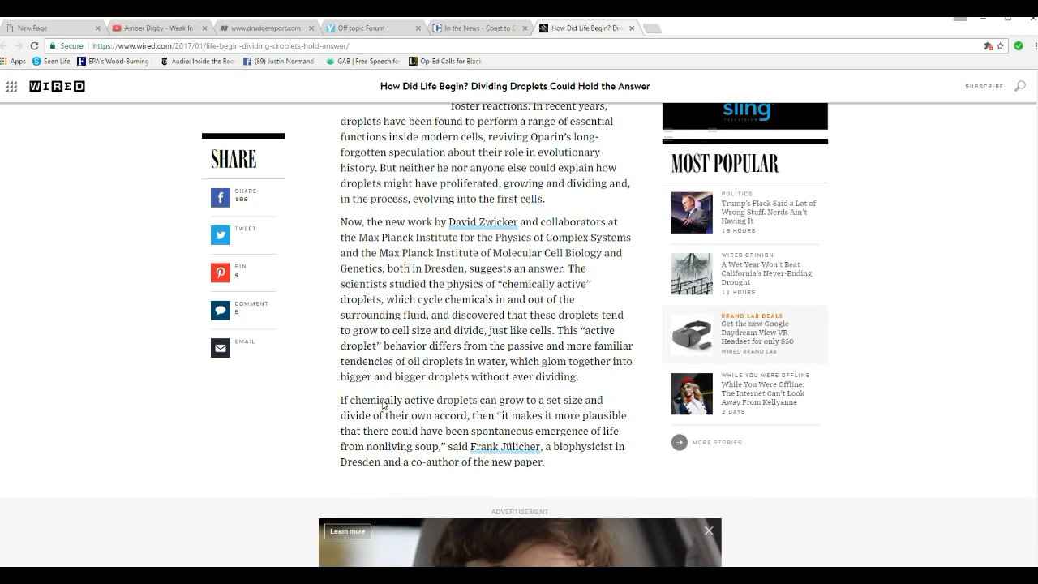
scroll("down", 3)
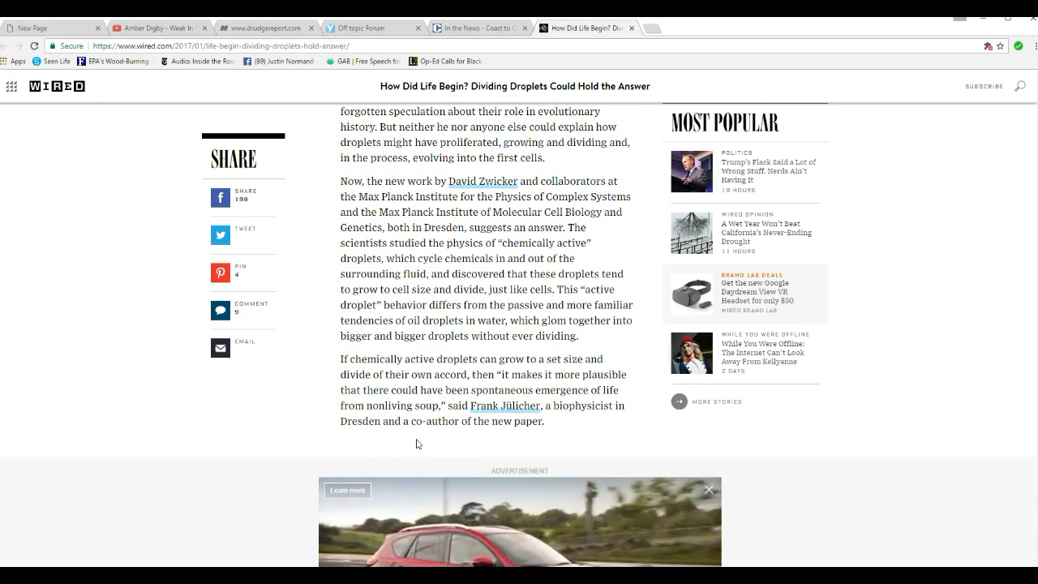
scroll("down", 3)
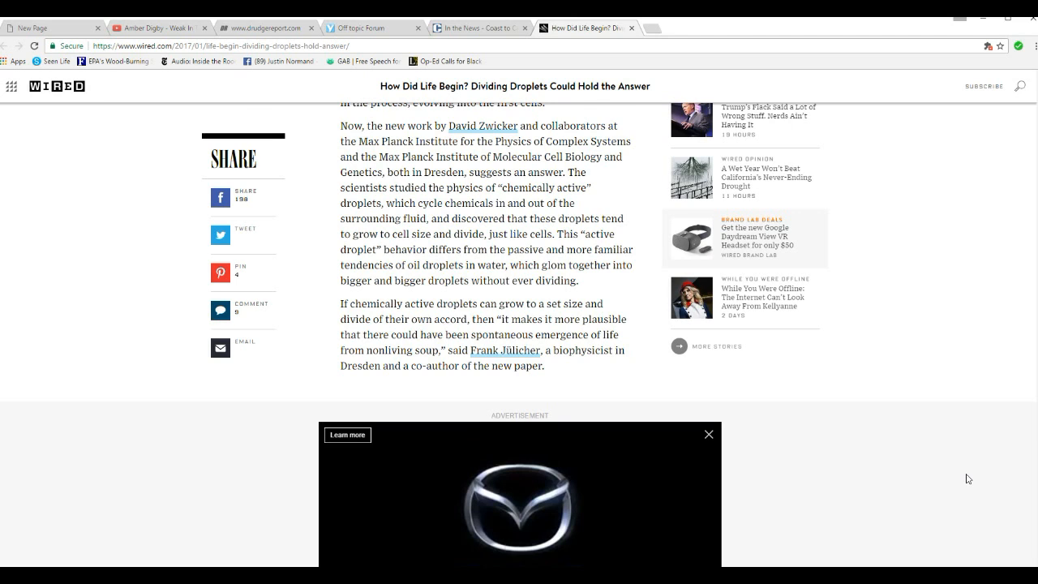
scroll("down", 3)
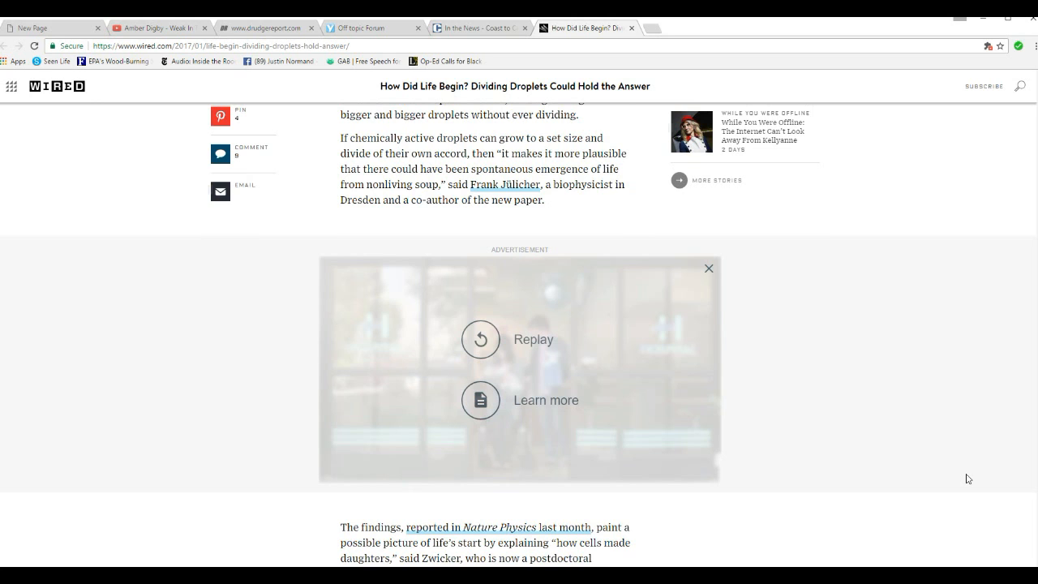
mouse_move(949, 484)
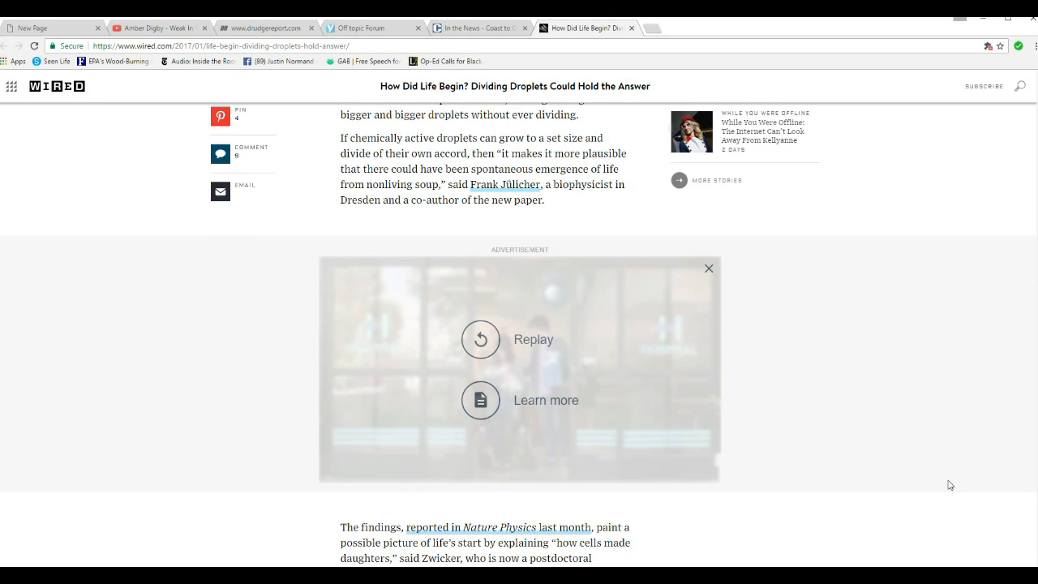
Step: Scroll down through the findings, Luca Giomi and David Deamer paragraphs
scroll("down", 3)
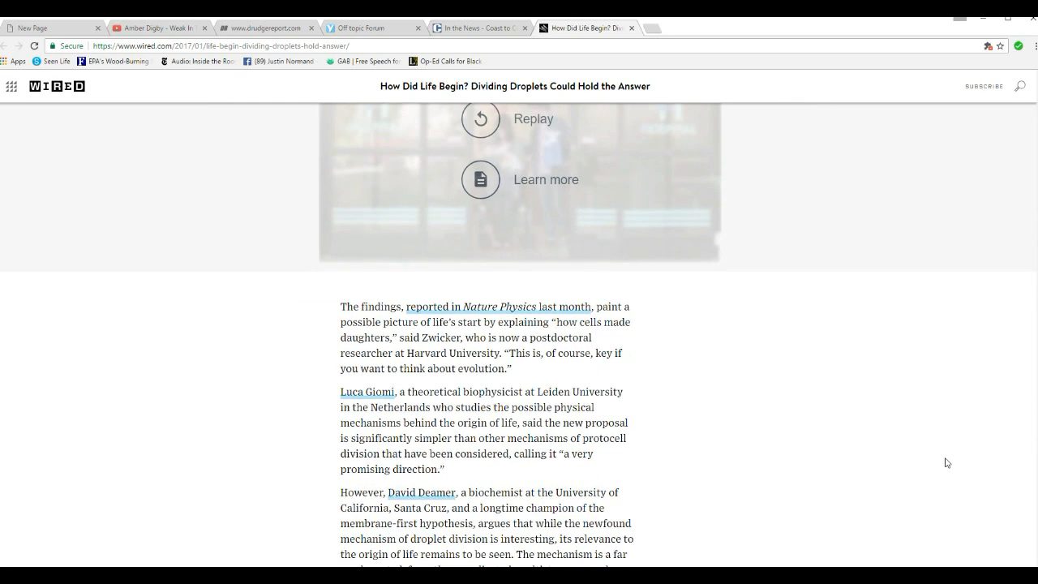
mouse_move(312, 351)
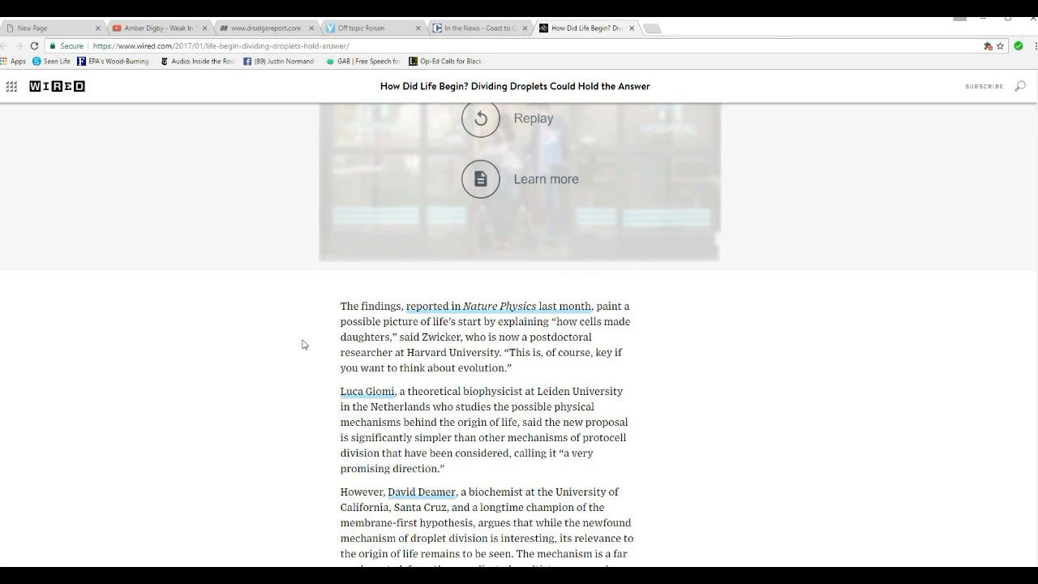
mouse_move(328, 362)
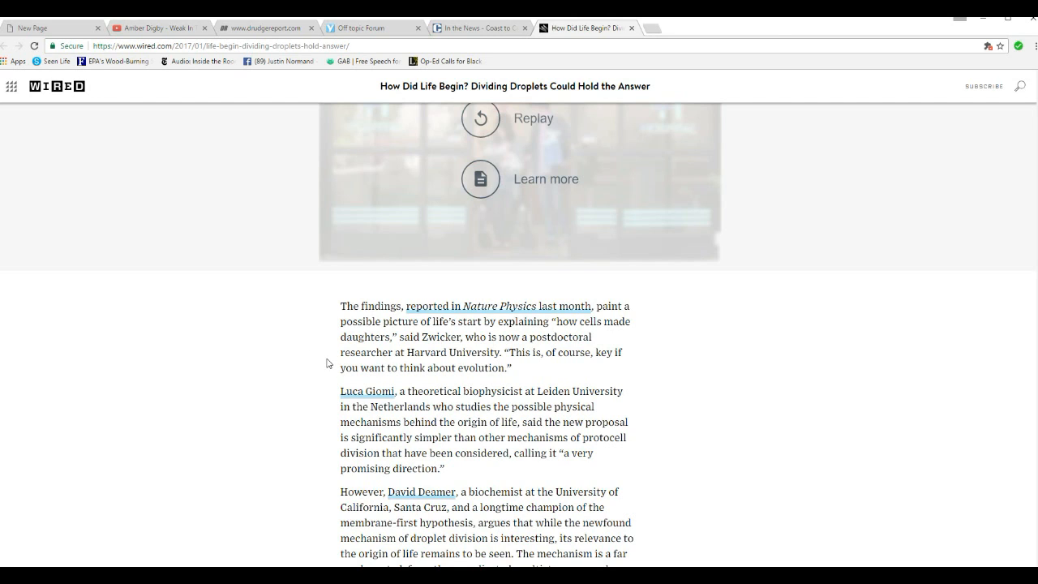
mouse_move(331, 362)
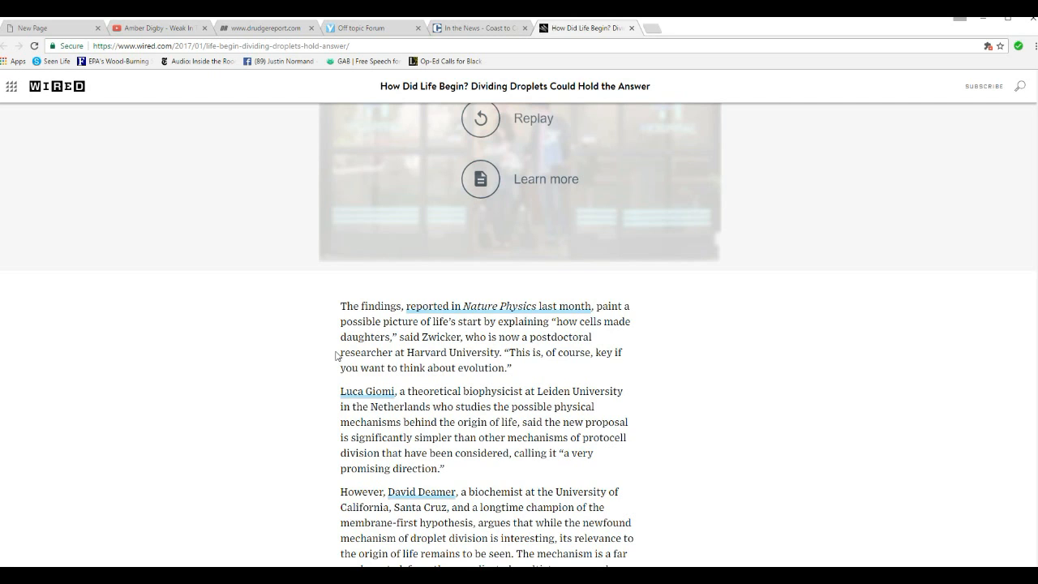
mouse_move(341, 355)
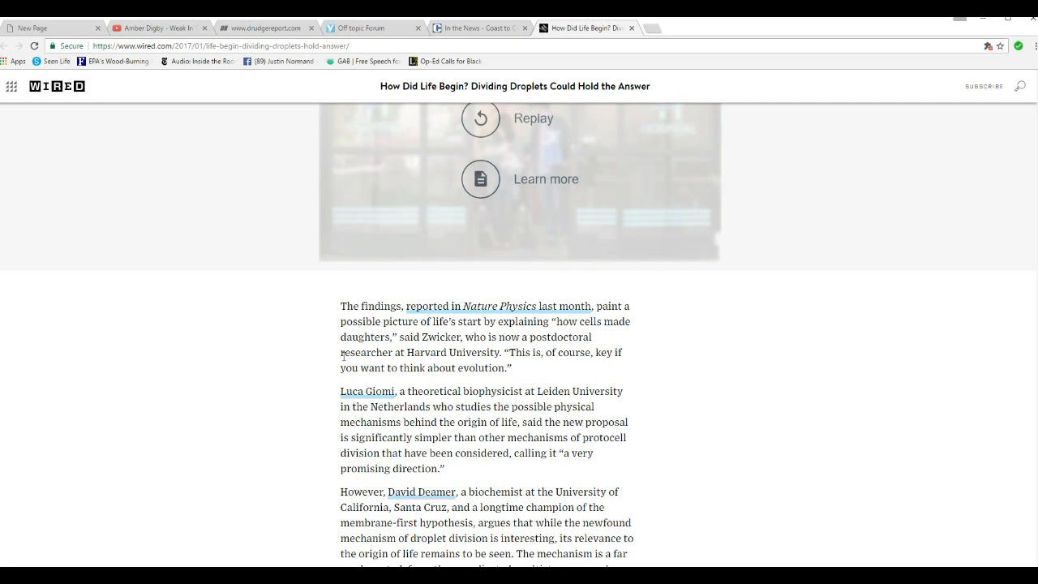
mouse_move(556, 377)
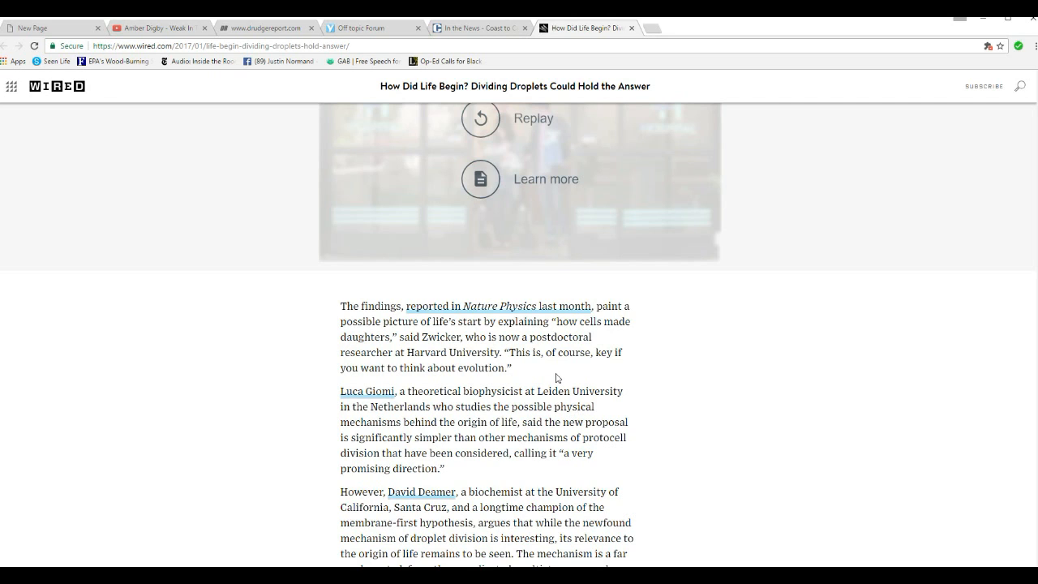
mouse_move(296, 398)
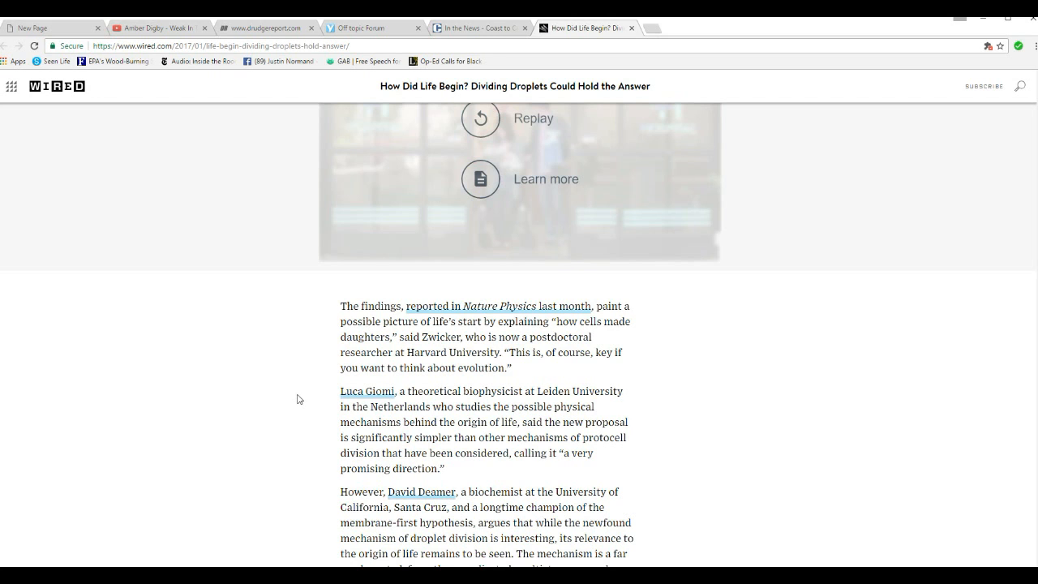
scroll("down", 3)
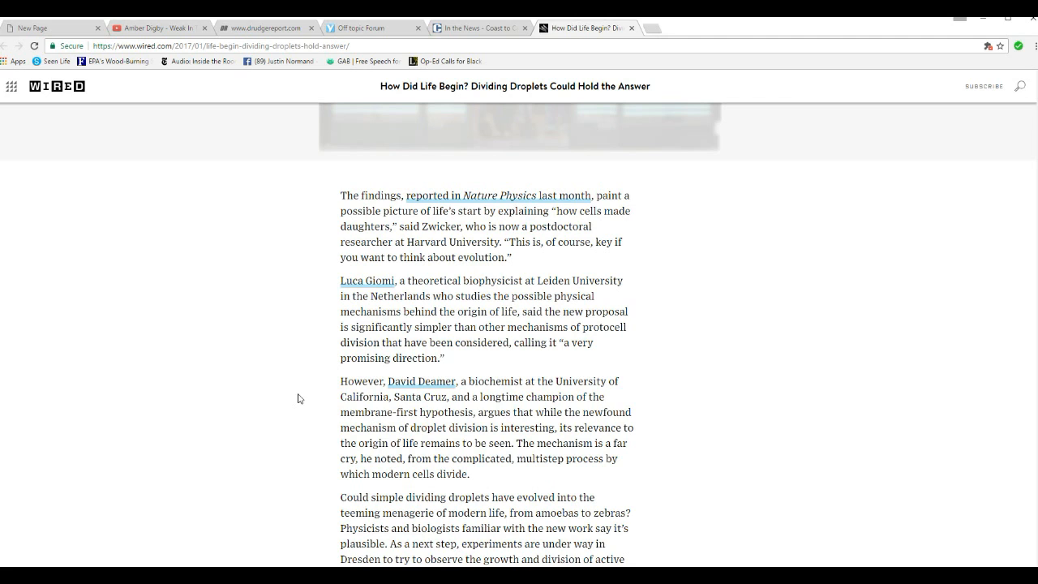
Step: Scroll slightly to reveal the 'Could simple dividing droplets…' paragraph with Dresden experiments
scroll("down", 3)
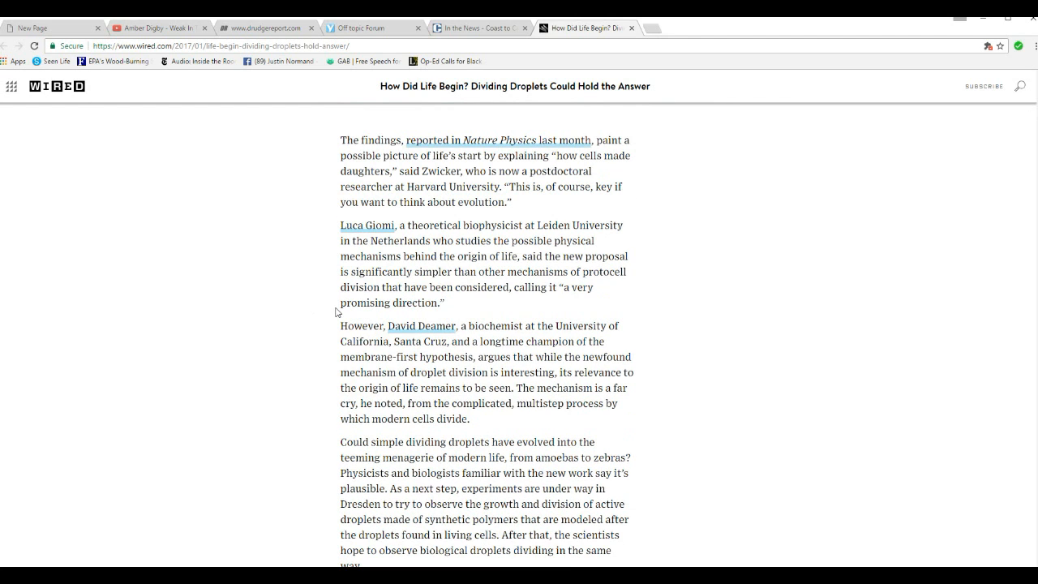
mouse_move(334, 322)
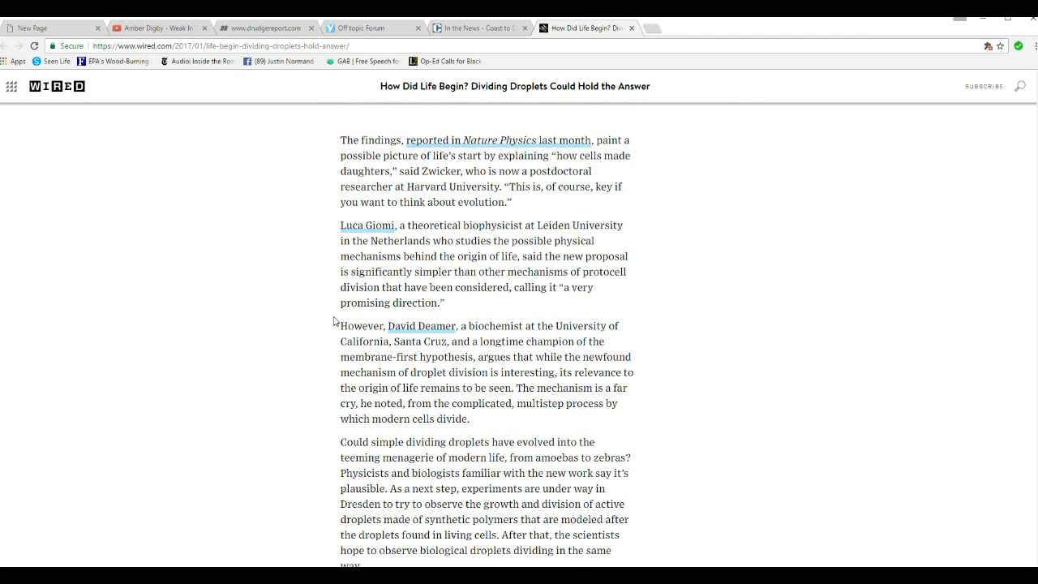
mouse_move(460, 331)
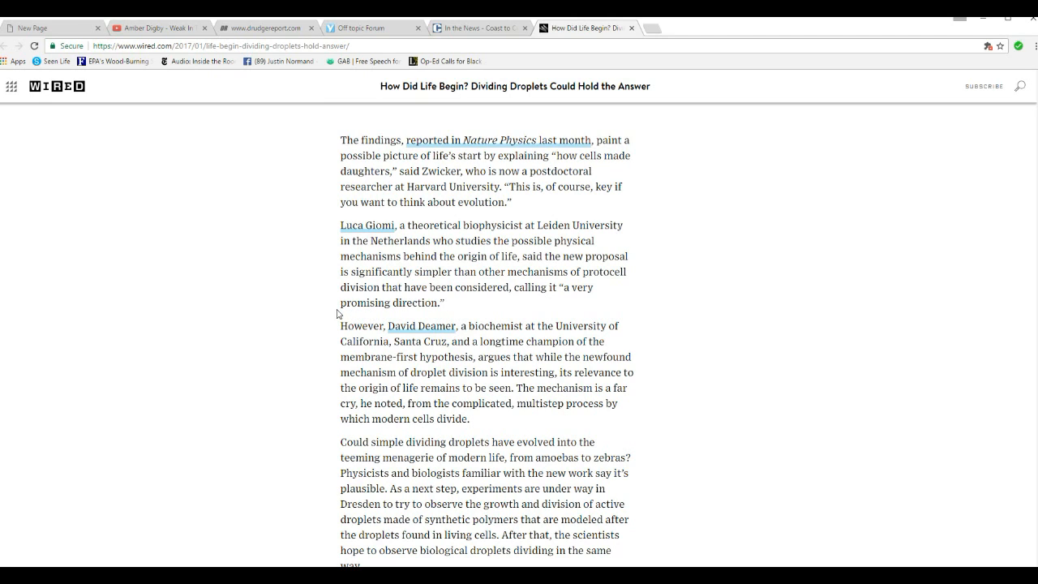
mouse_move(348, 318)
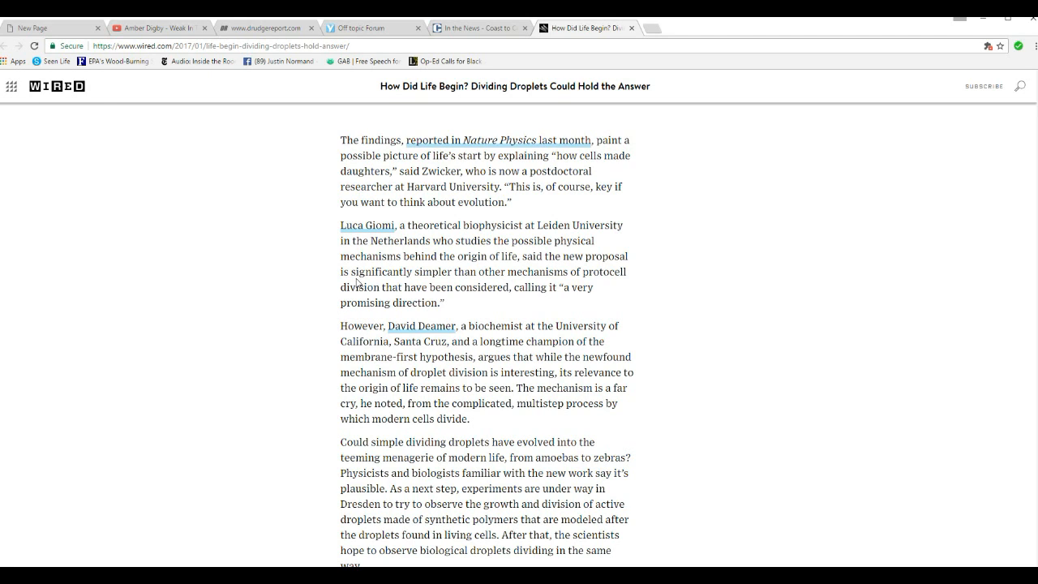
mouse_move(410, 284)
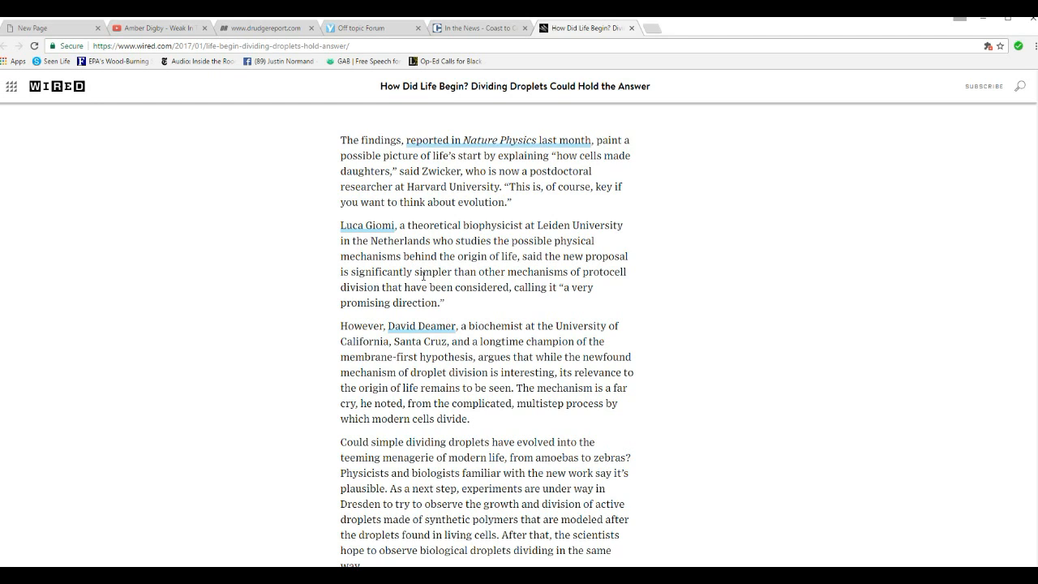
mouse_move(481, 304)
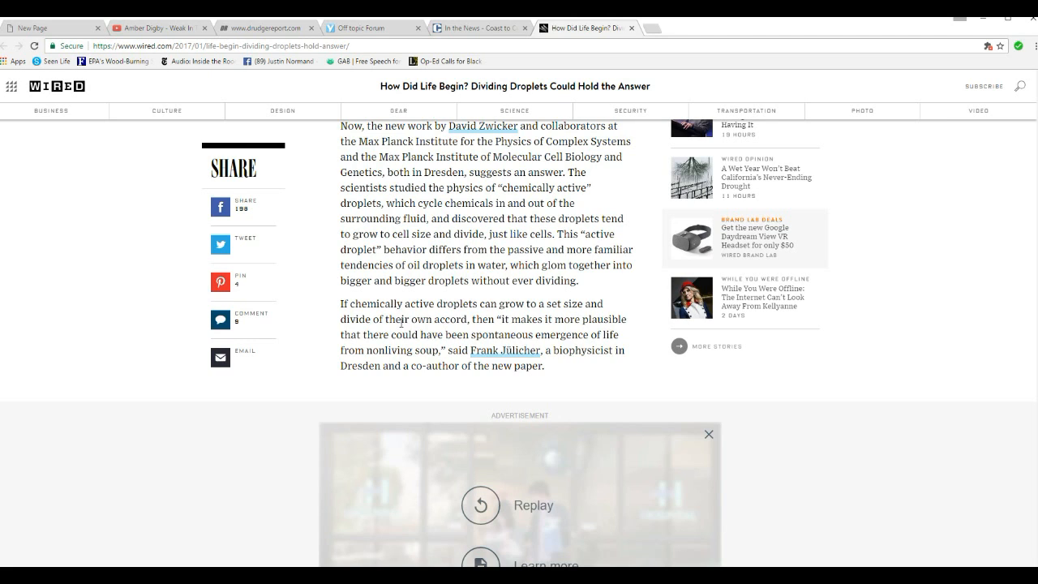
mouse_move(402, 324)
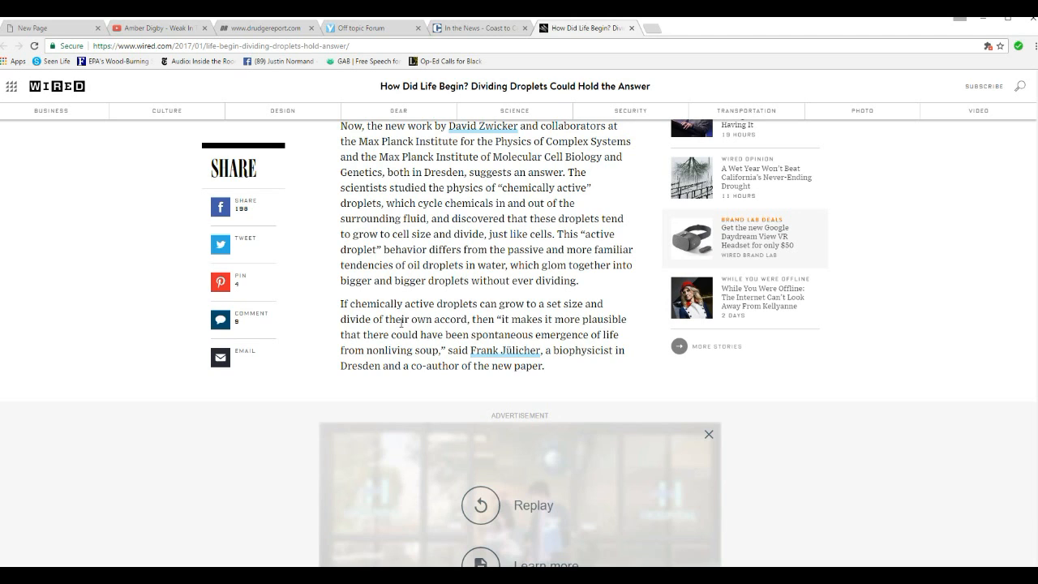
mouse_move(253, 430)
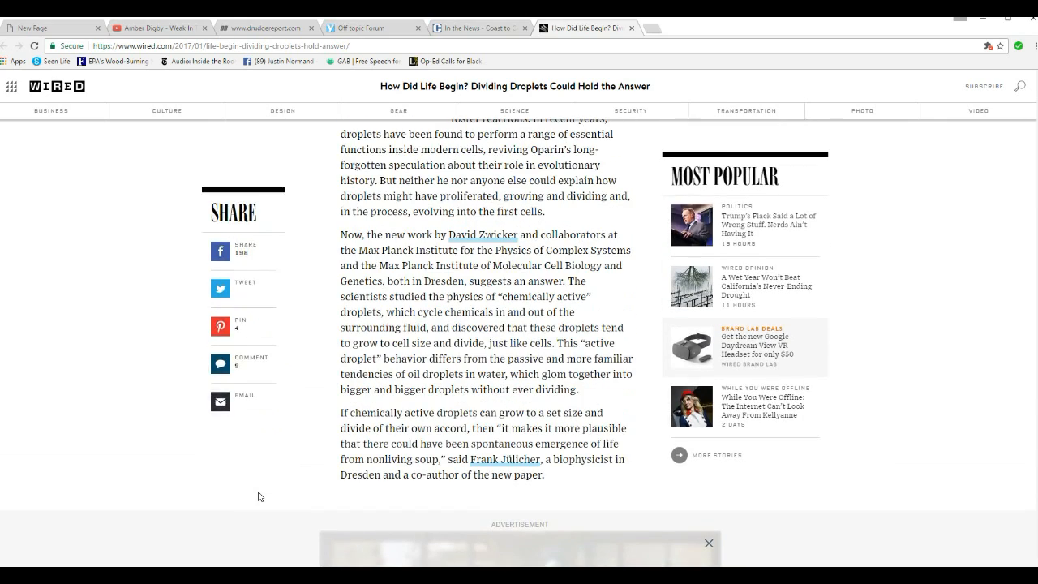
Step: Scroll up to the Quanta Magazine box and origin-of-life paragraph, then click the page
scroll("up", 3)
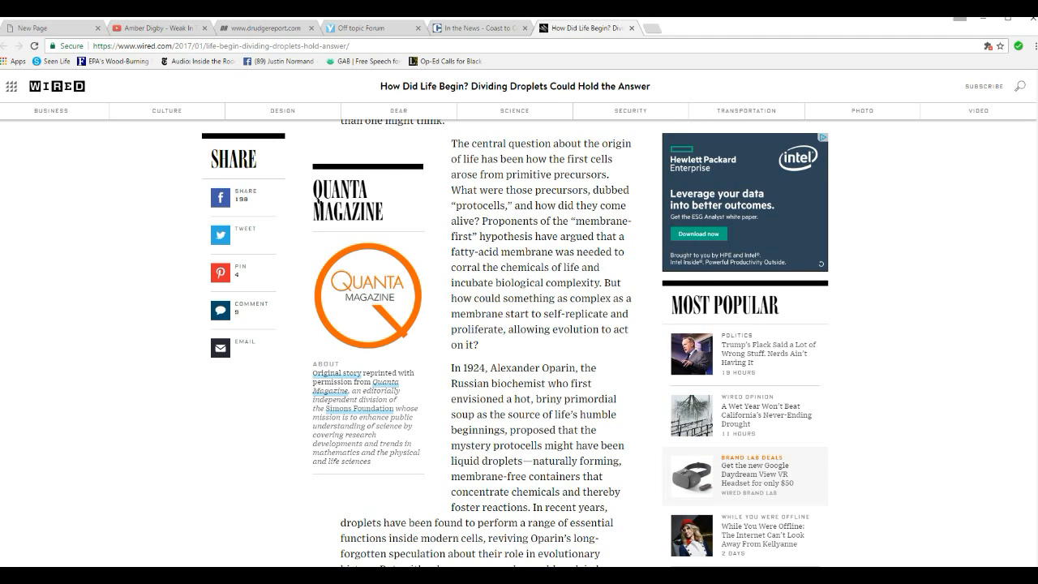
left_click(821, 137)
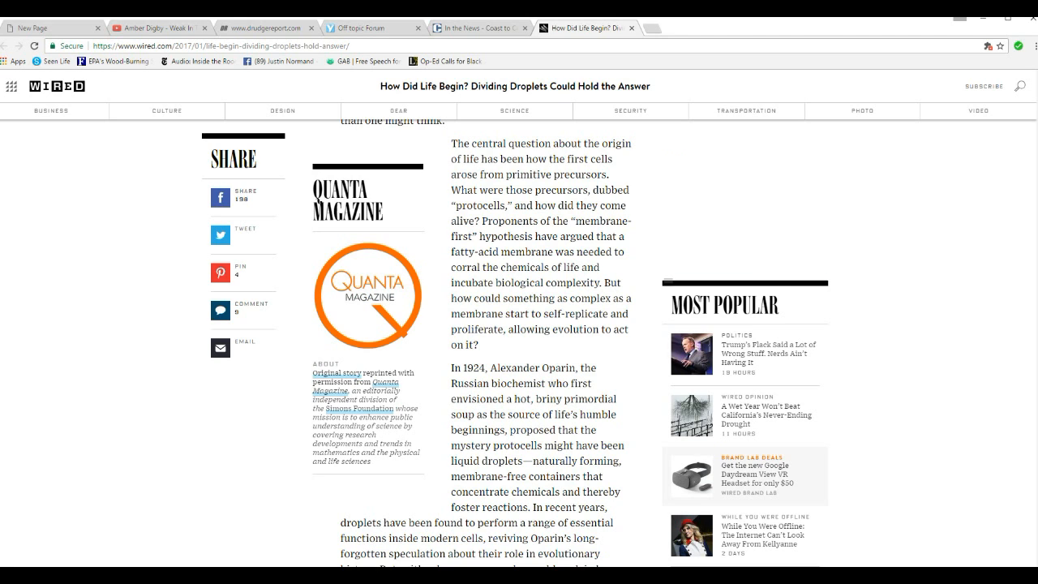